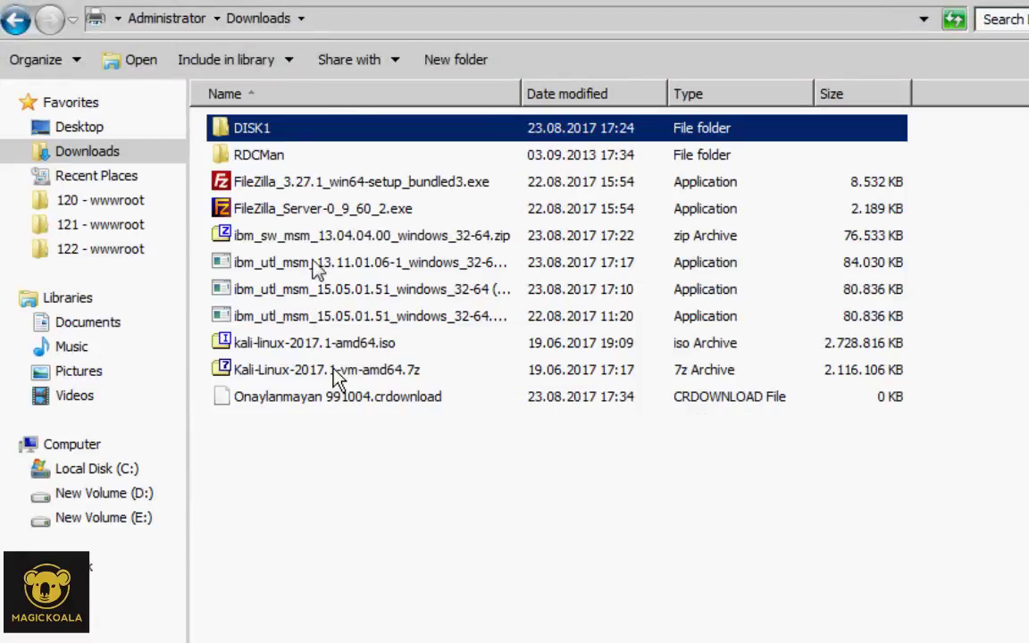
Open the DISK1 folder in Downloads showing setup.exe, MSM.msi and ISSetupPrerequisites
left_click(372, 236)
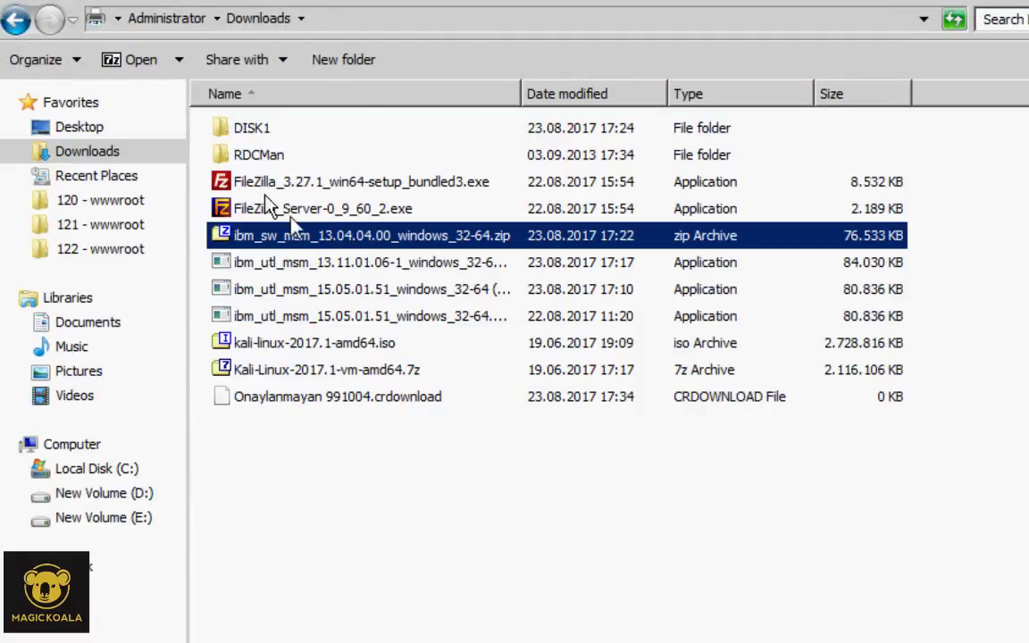
left_click(250, 128)
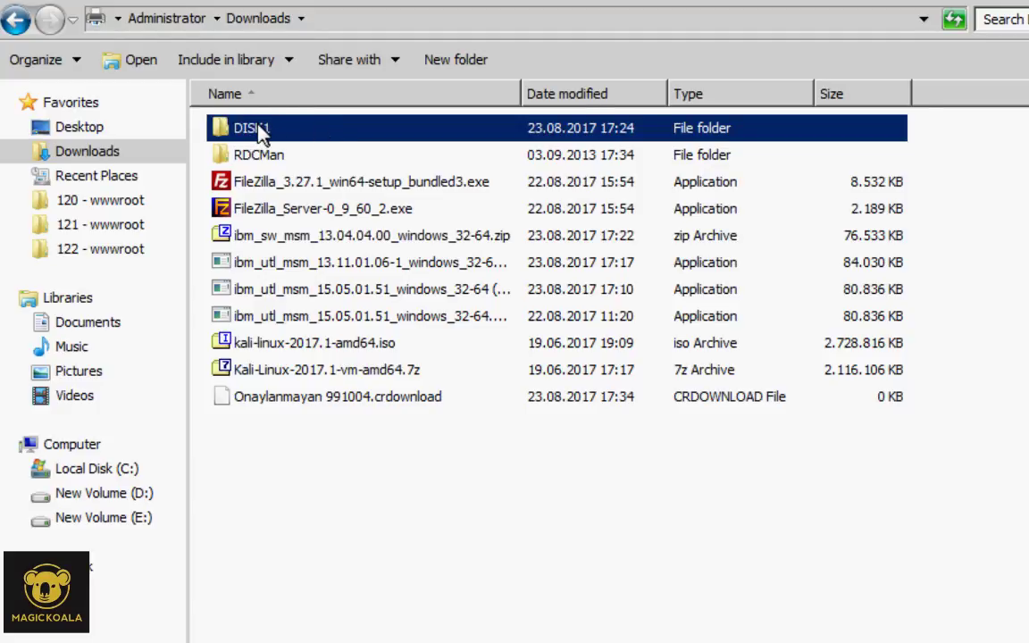
double_click(251, 129)
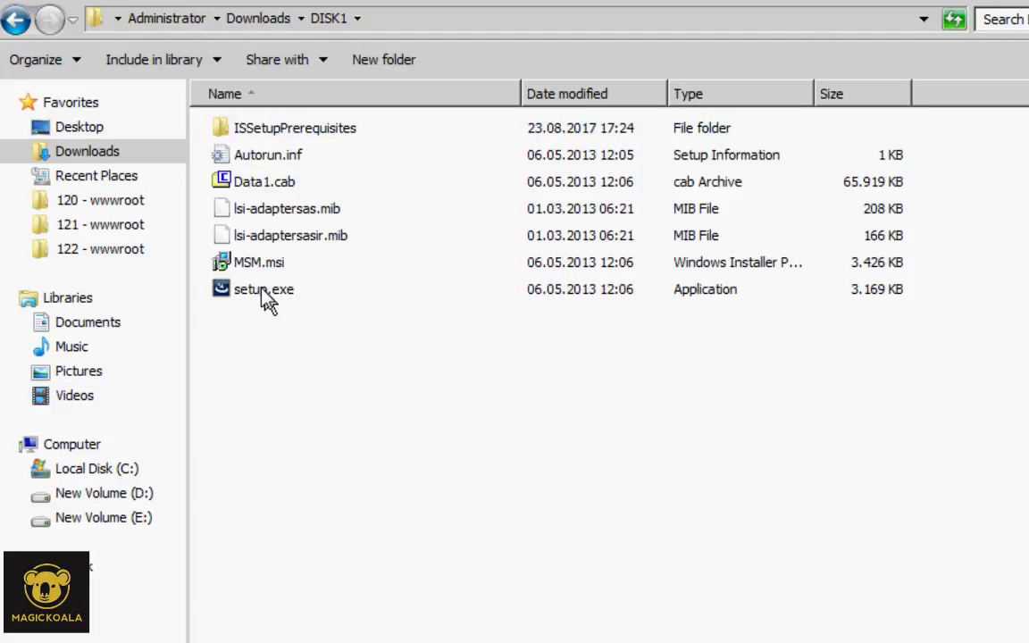
Launch setup.exe and accept license, all users, default folder and Complete setup type
double_click(264, 289)
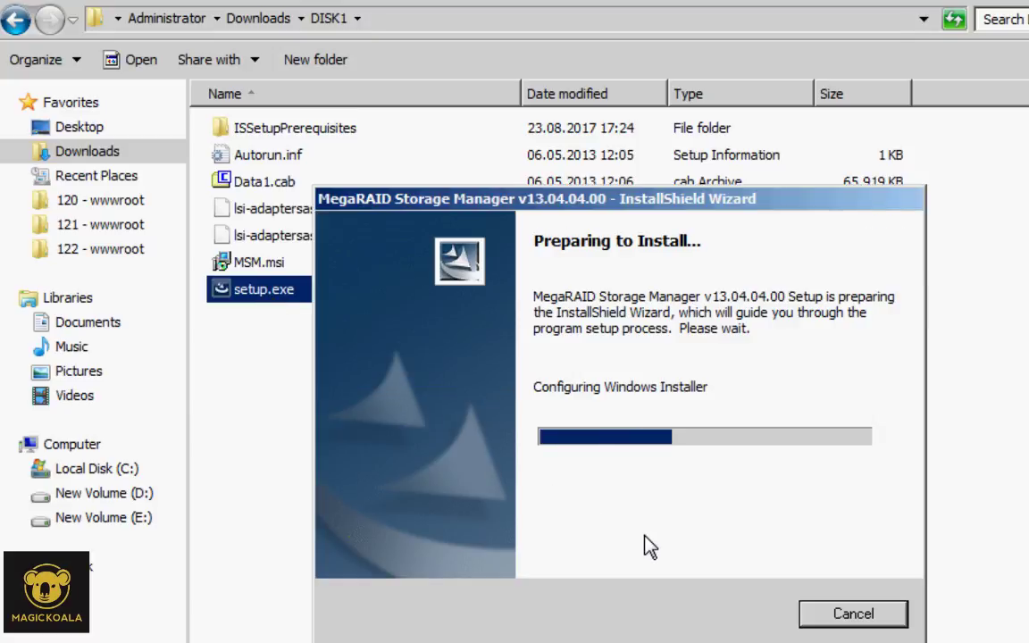
mouse_move(629, 411)
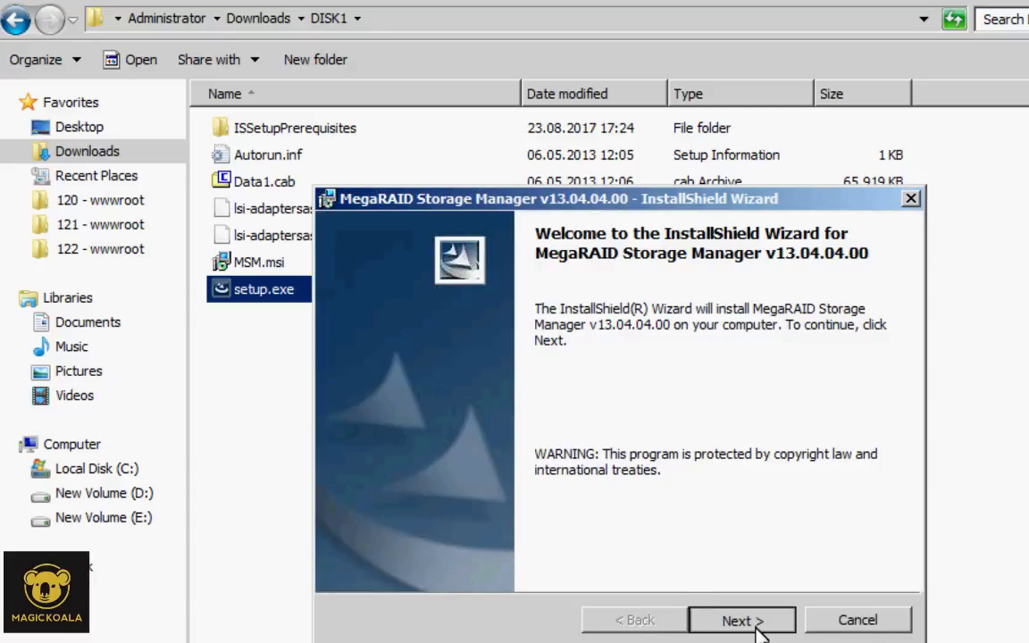
left_click(741, 620)
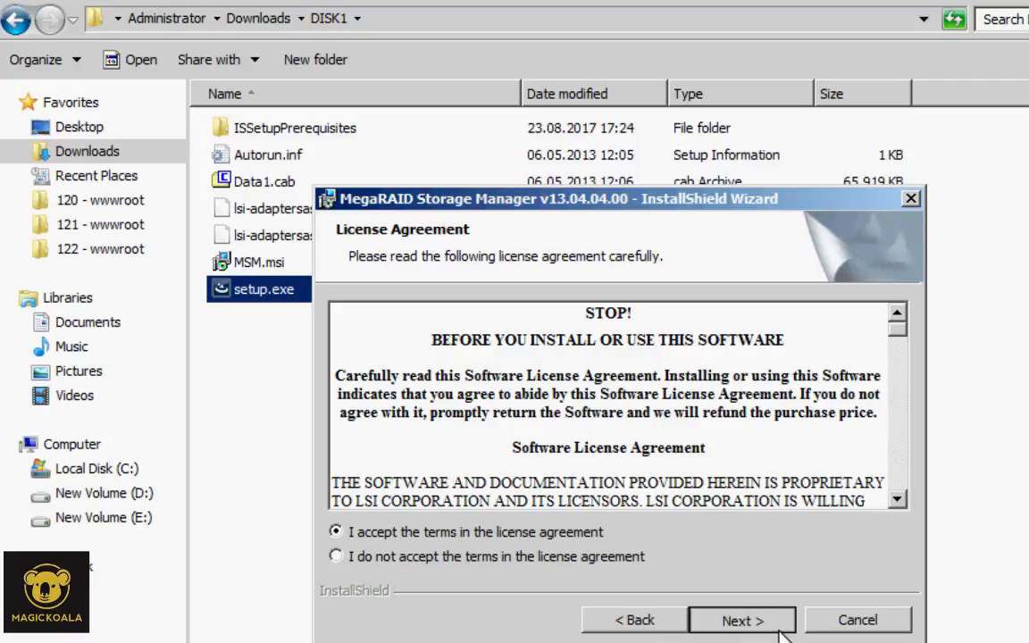
left_click(742, 620)
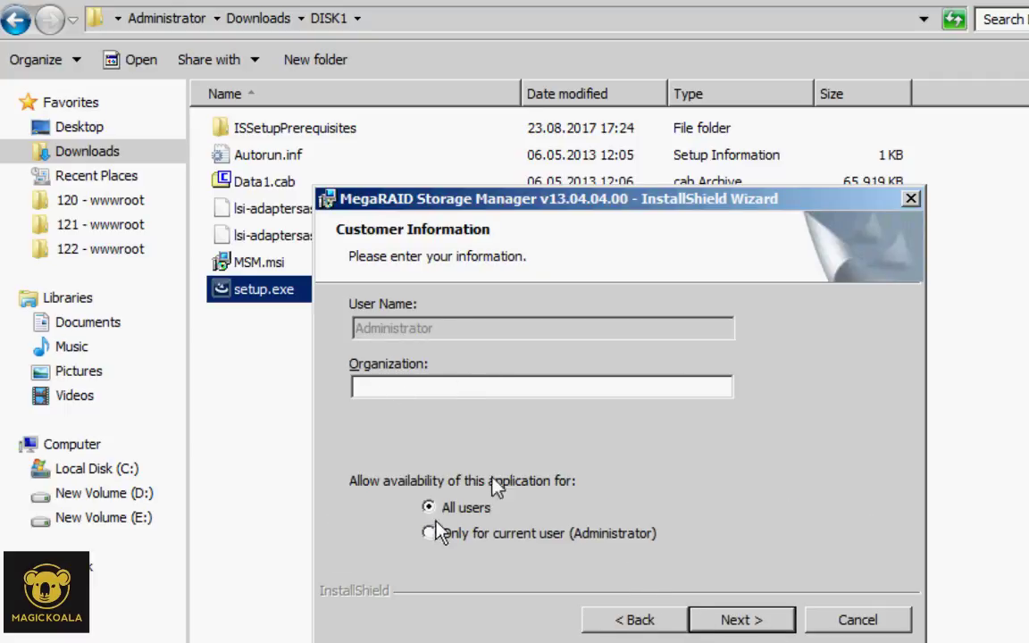
left_click(740, 620)
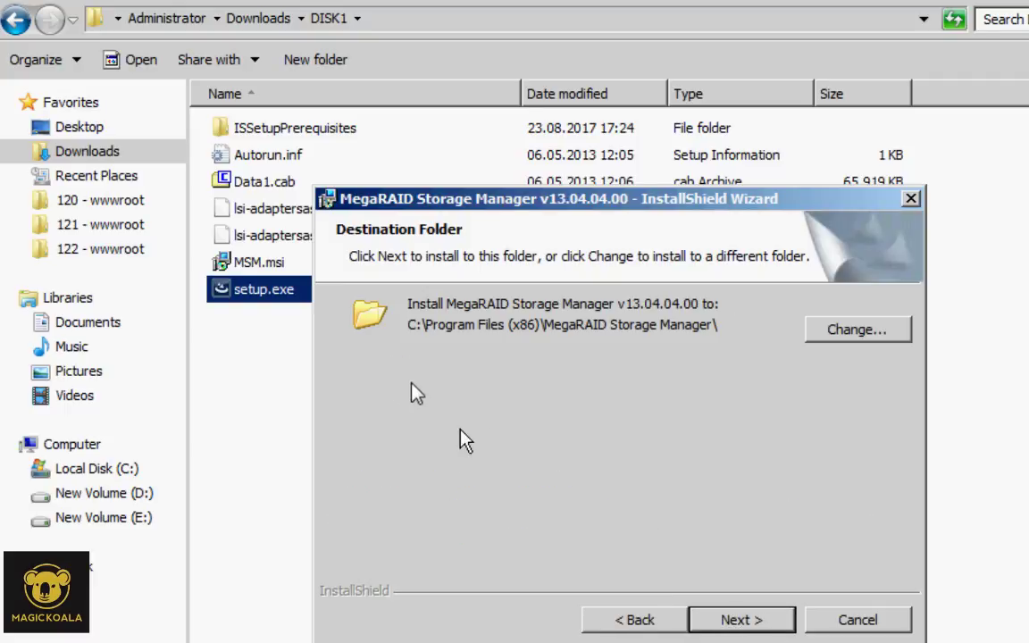
left_click(739, 620)
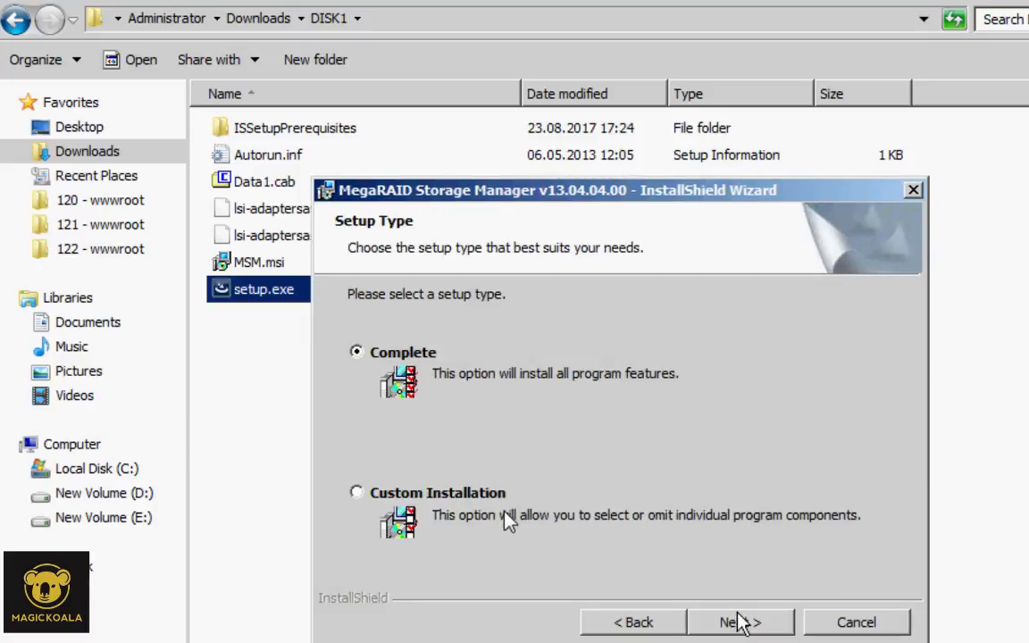
mouse_move(736, 629)
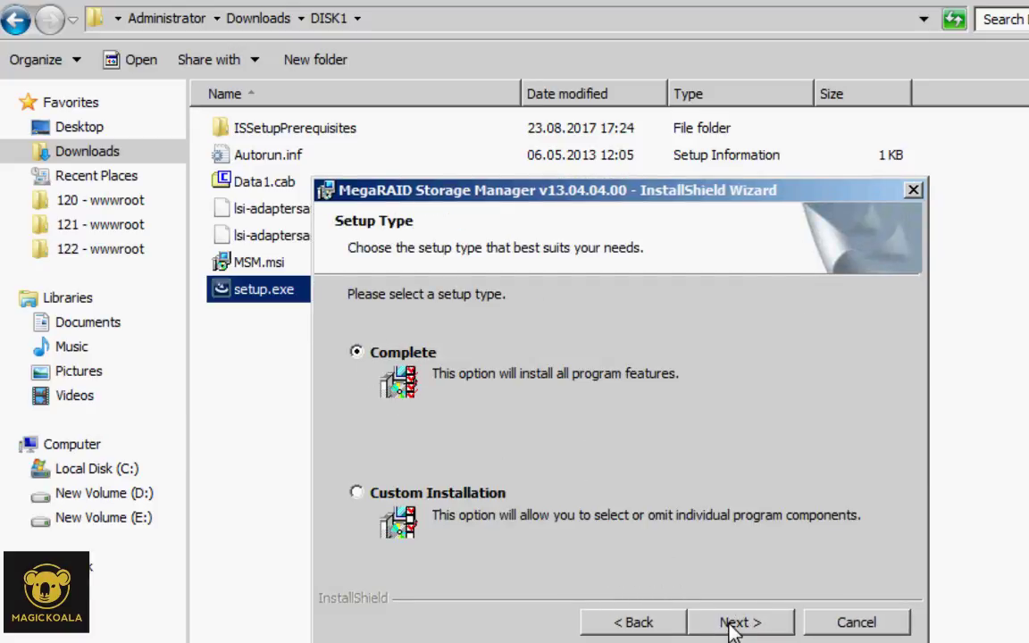
left_click(740, 621)
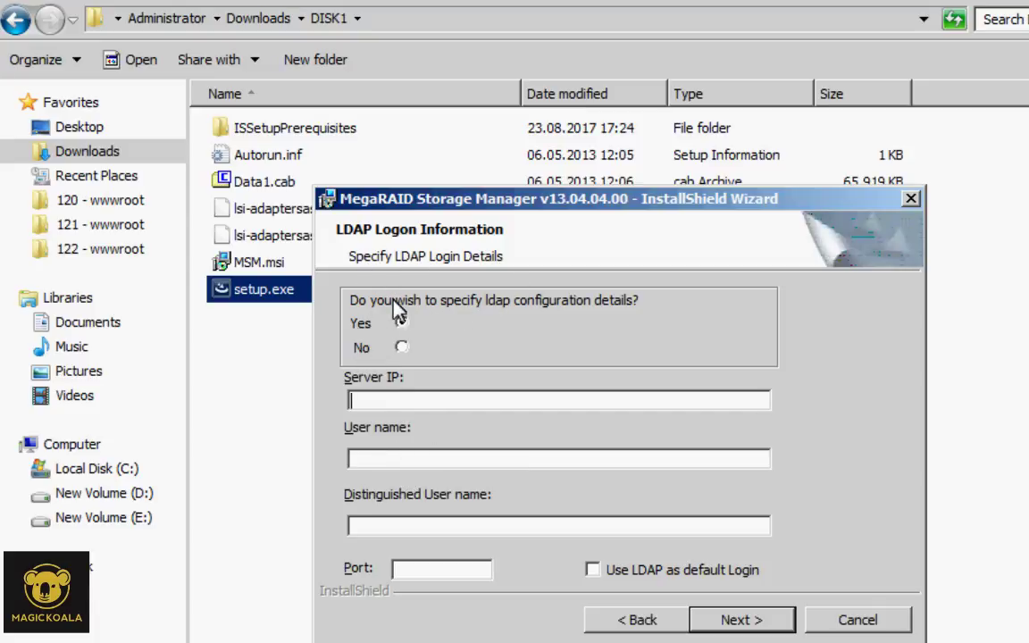
Choose No for LDAP configuration details and continue to the ready-to-install page
left_click(401, 322)
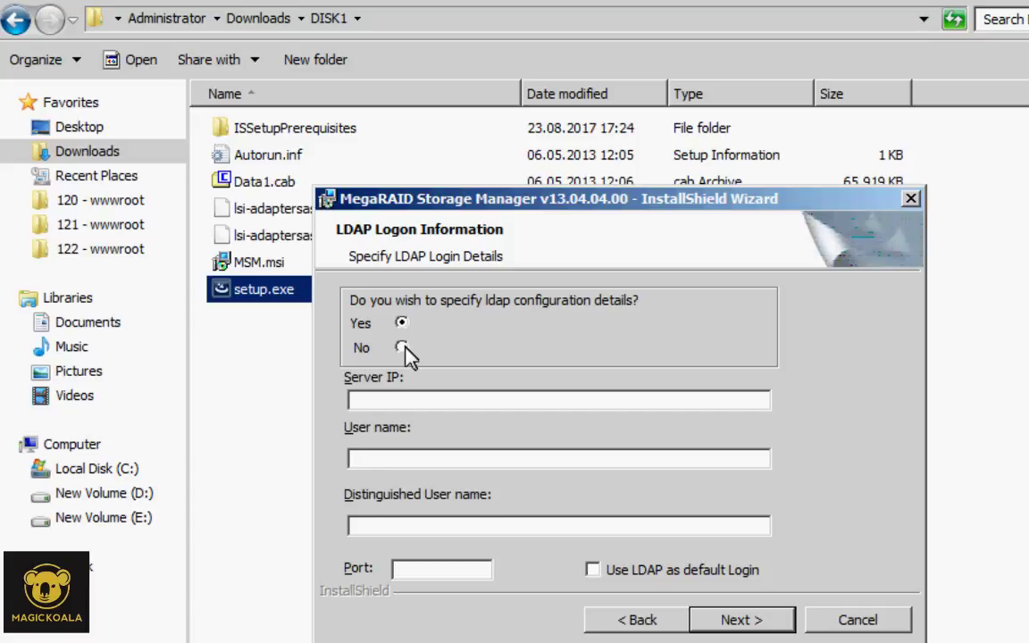
left_click(401, 347)
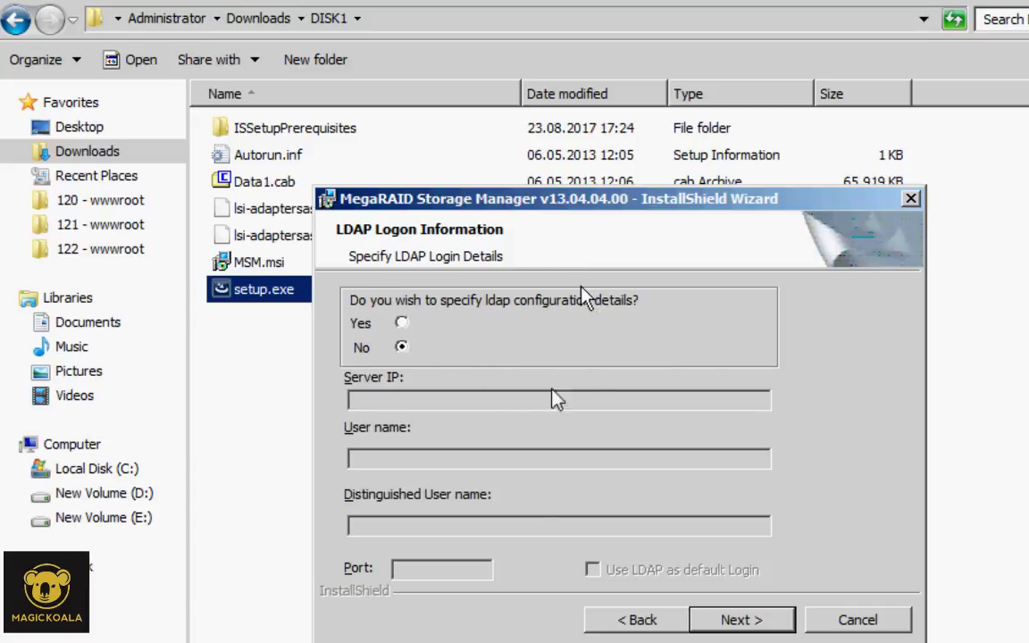
left_click(740, 618)
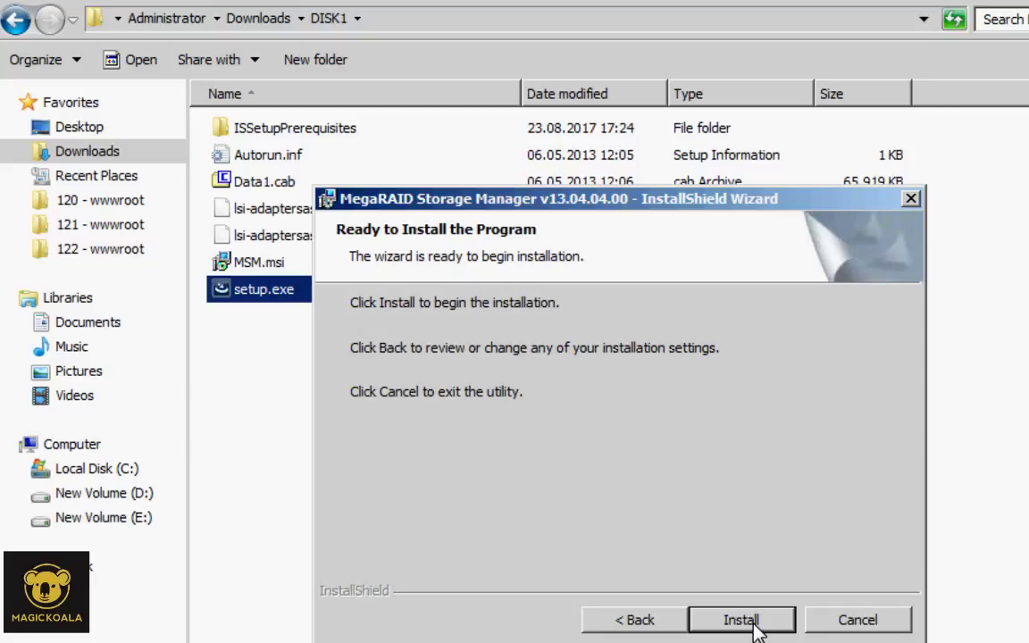
mouse_move(747, 626)
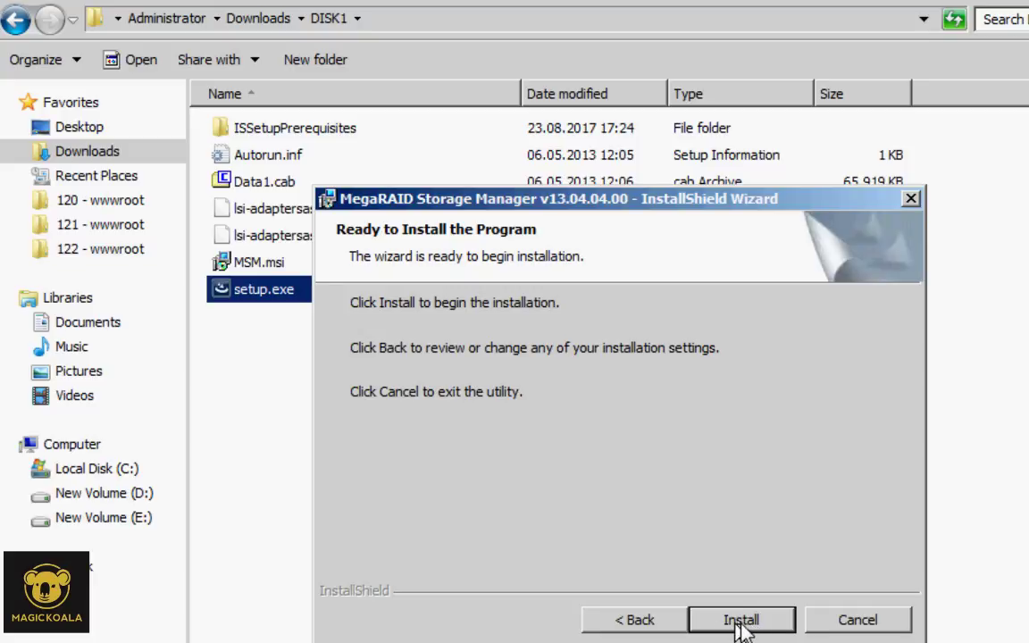
Install MegaRAID Storage Manager and finish the completed wizard
left_click(740, 620)
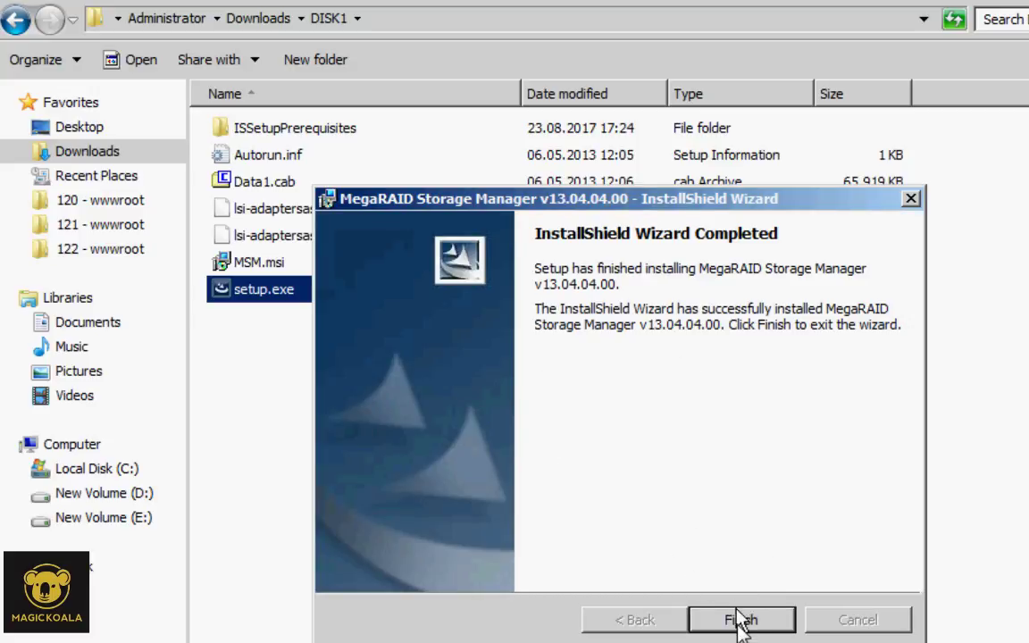
left_click(742, 620)
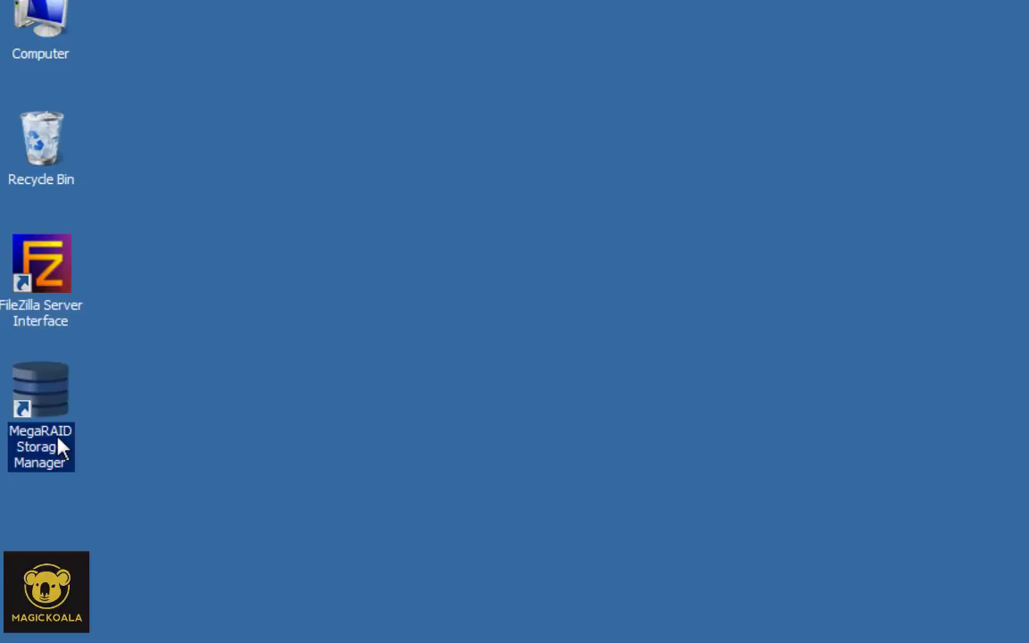
Launch MegaRAID Storage Manager from the desktop shortcut to its Host View
double_click(39, 390)
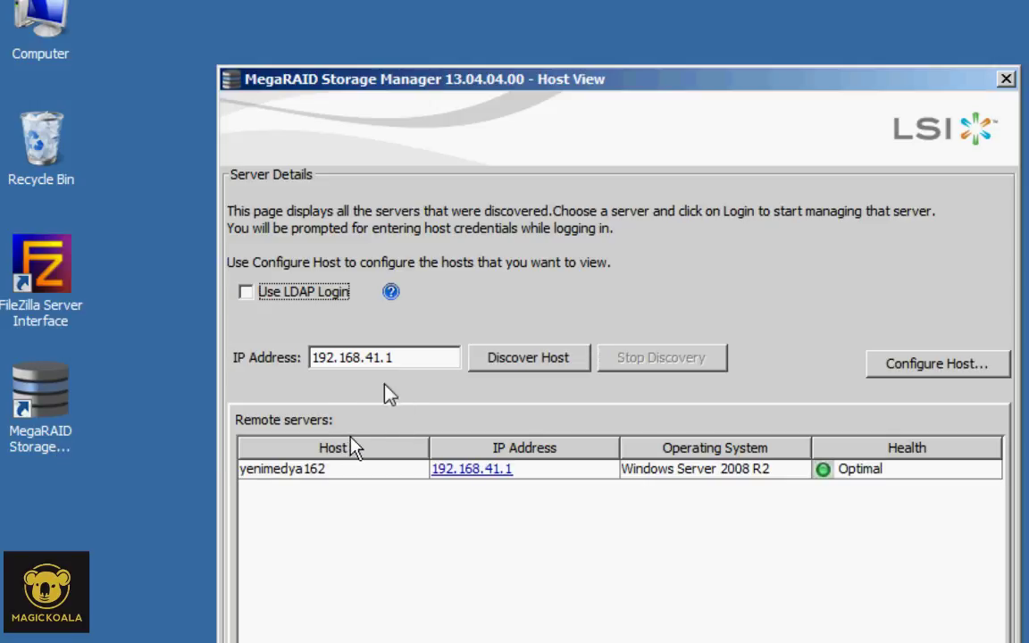
mouse_move(468, 369)
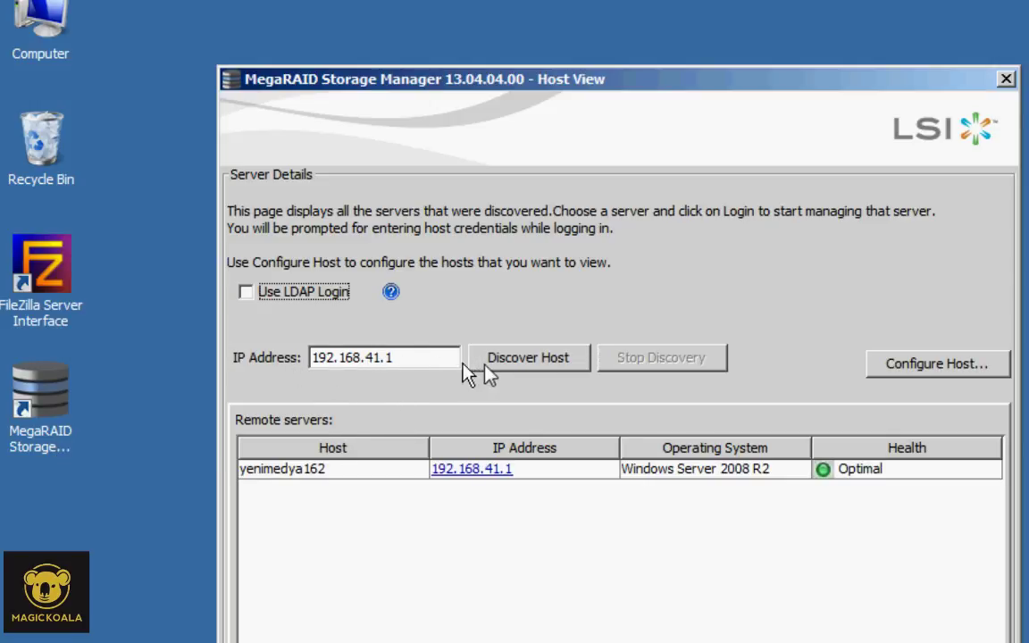
mouse_move(300, 479)
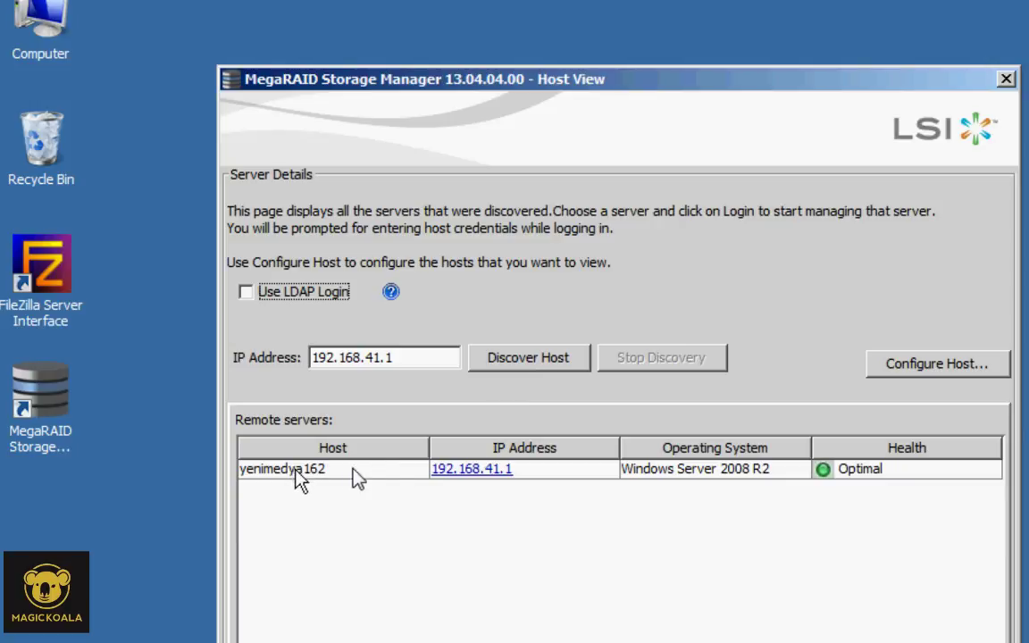
mouse_move(783, 483)
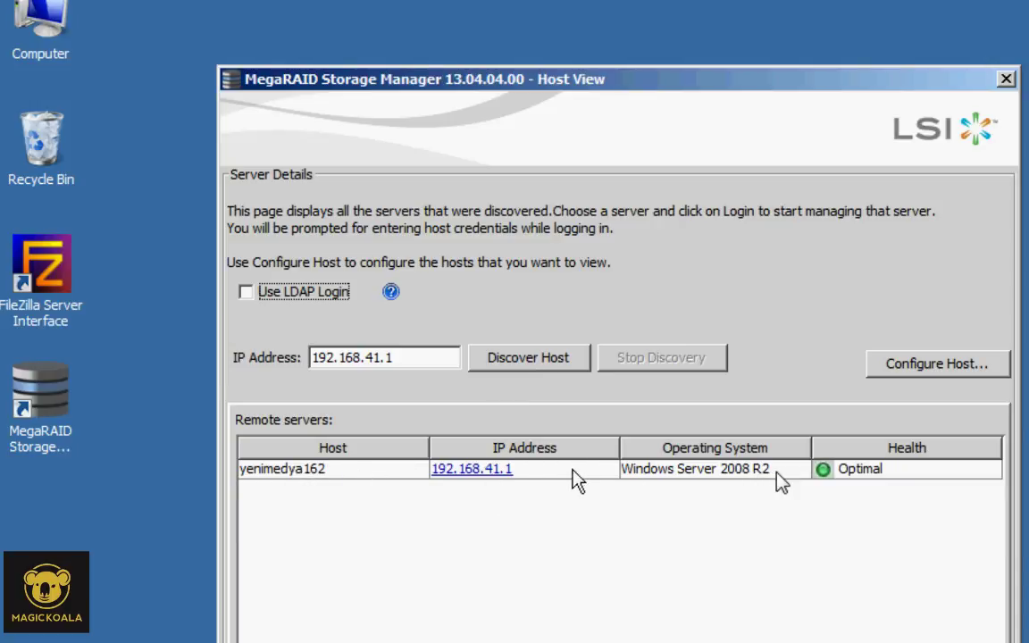
mouse_move(650, 558)
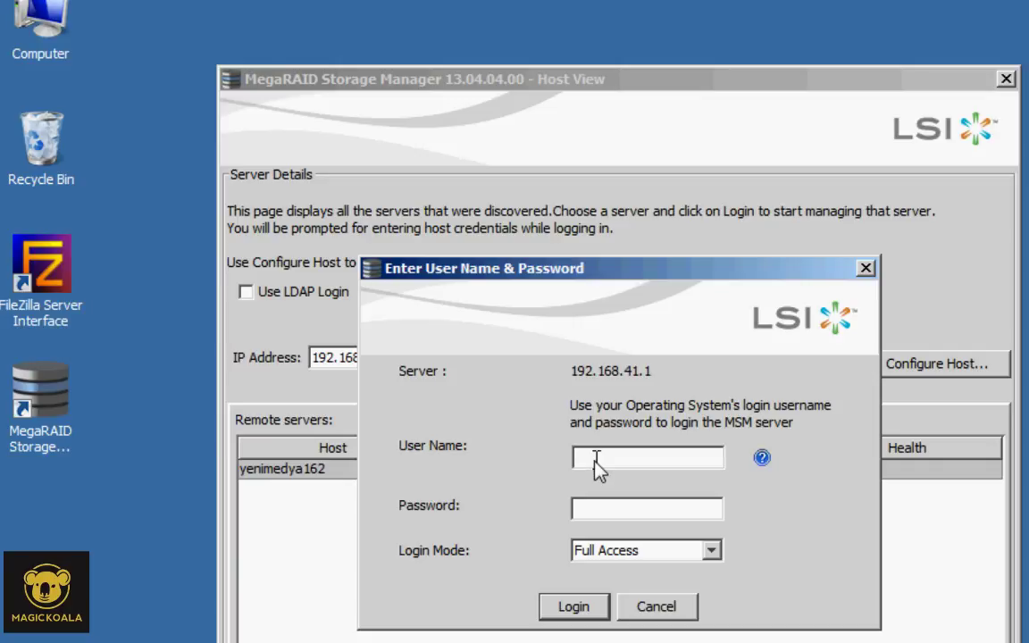
Log in as 'administrator' with the password in Full Access mode
type("administr")
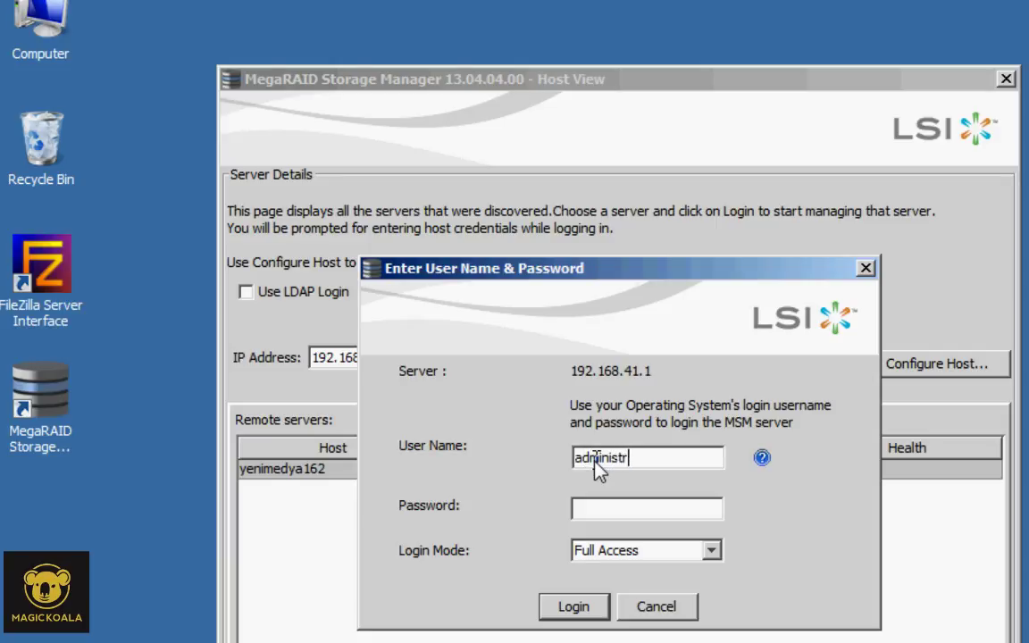
type("ator")
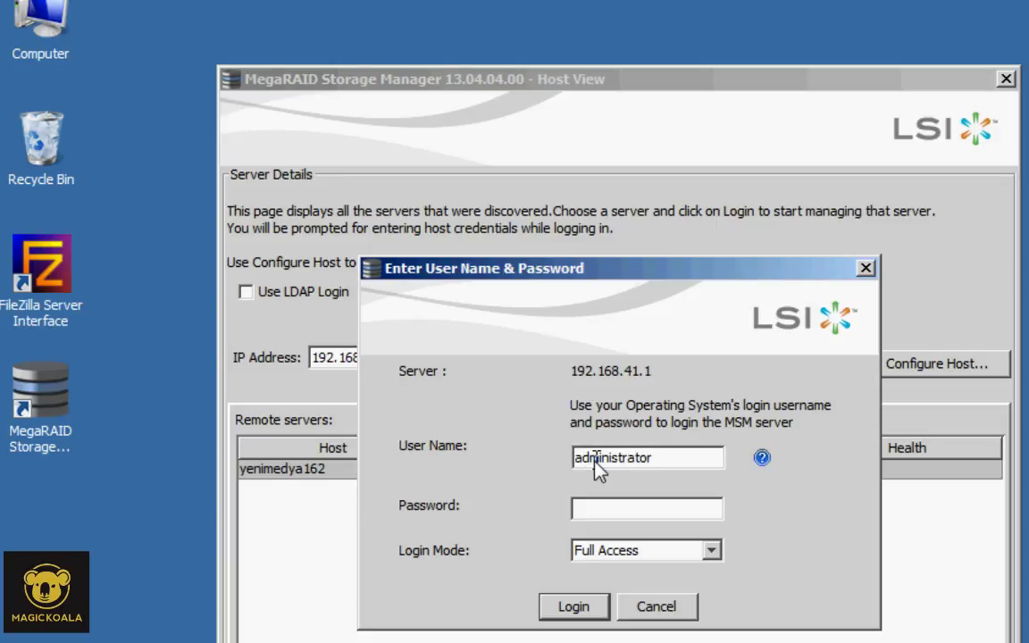
type("****")
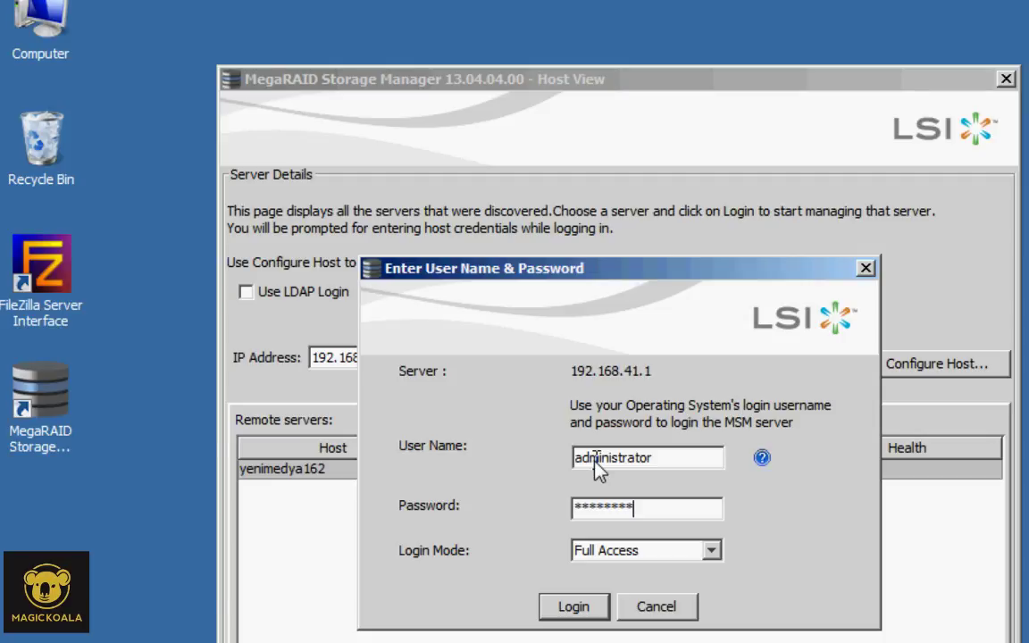
left_click(574, 607)
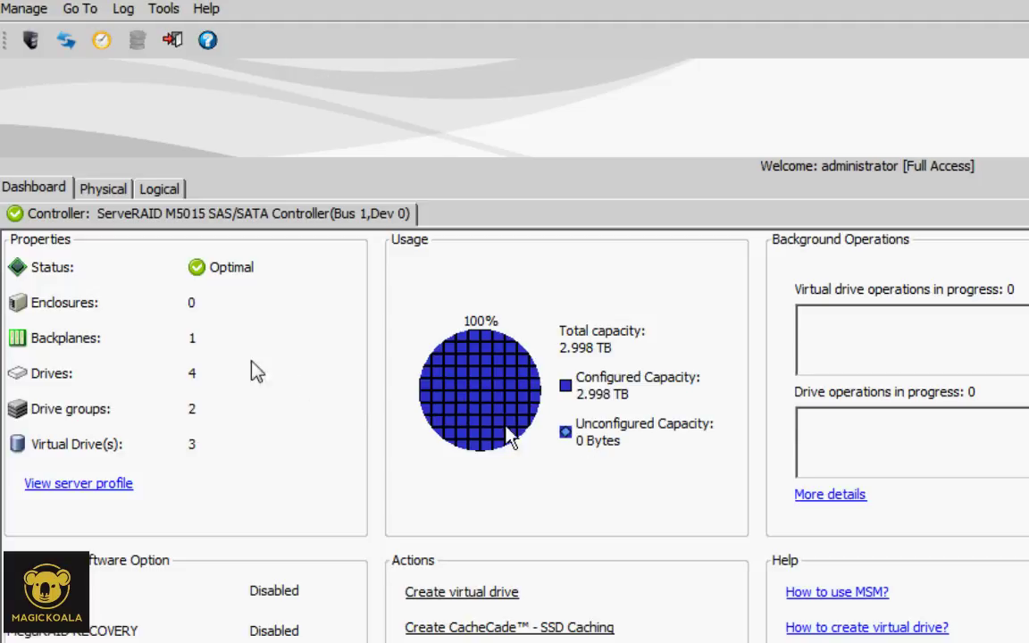
mouse_move(170, 224)
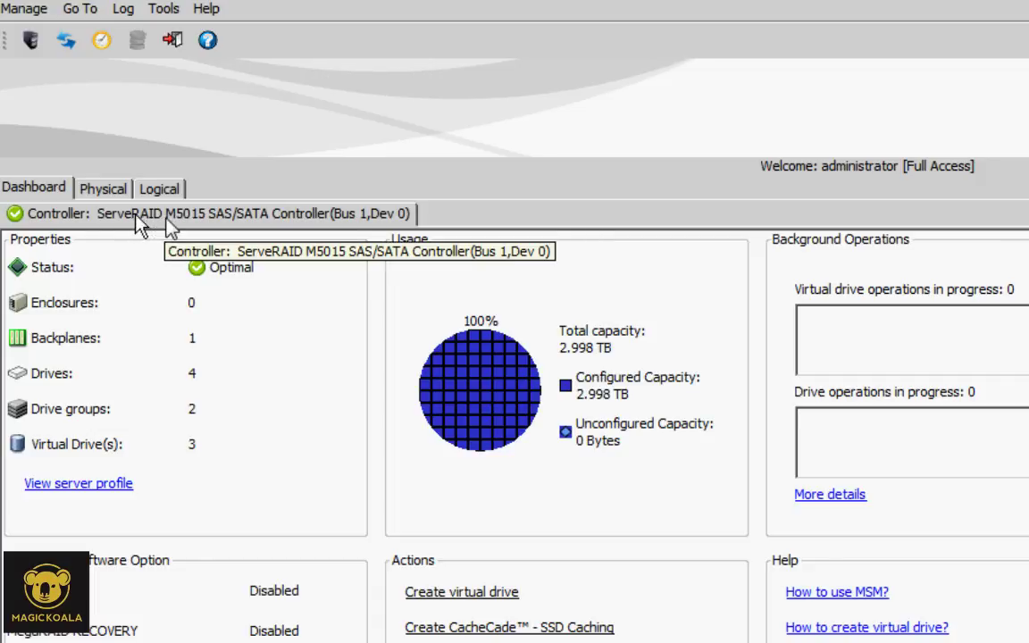
mouse_move(205, 231)
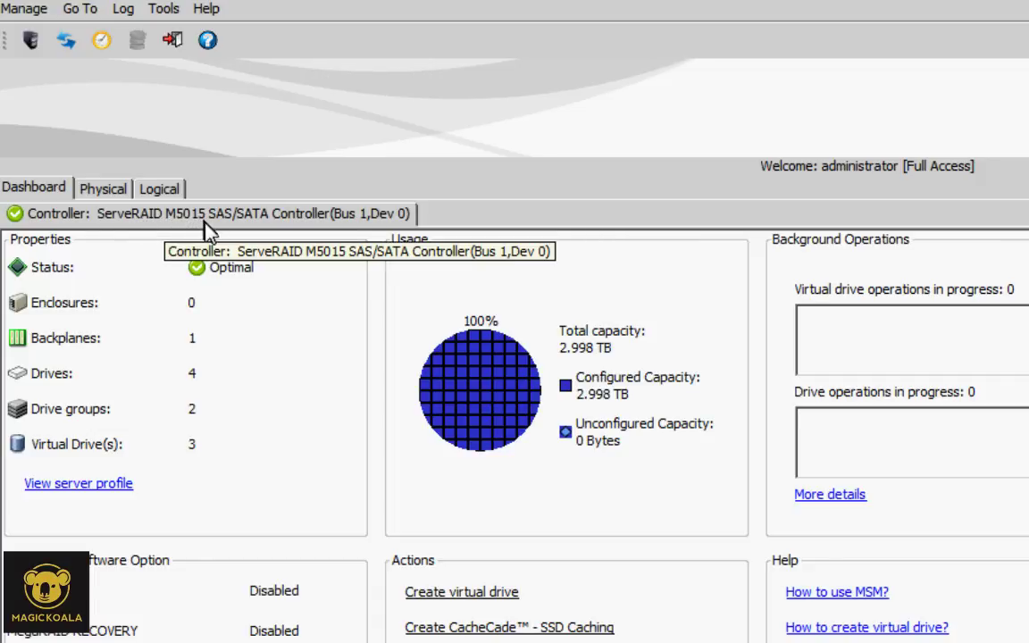
mouse_move(95, 497)
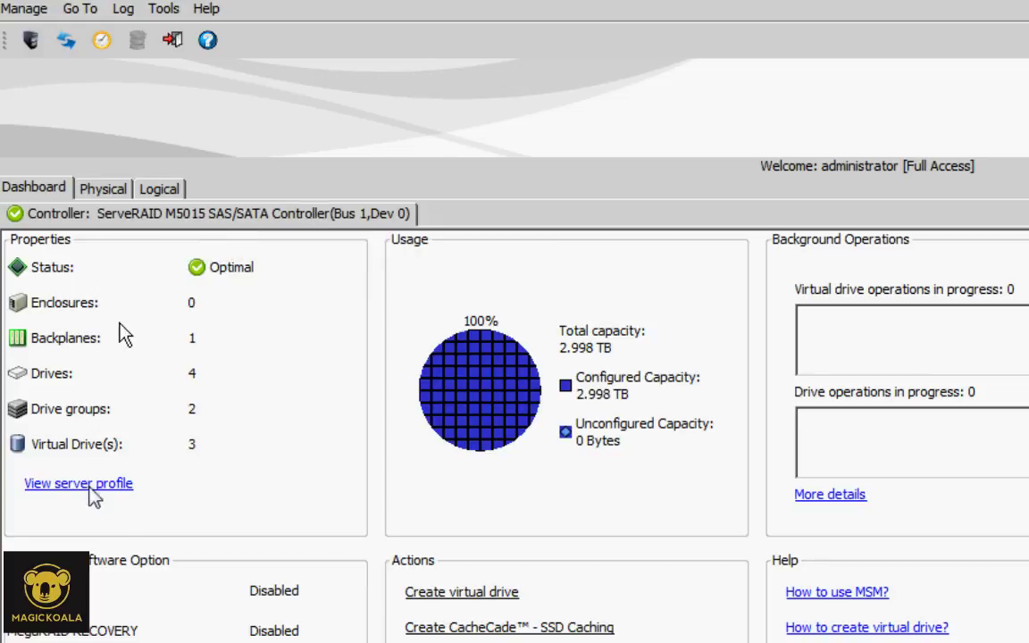
mouse_move(76, 411)
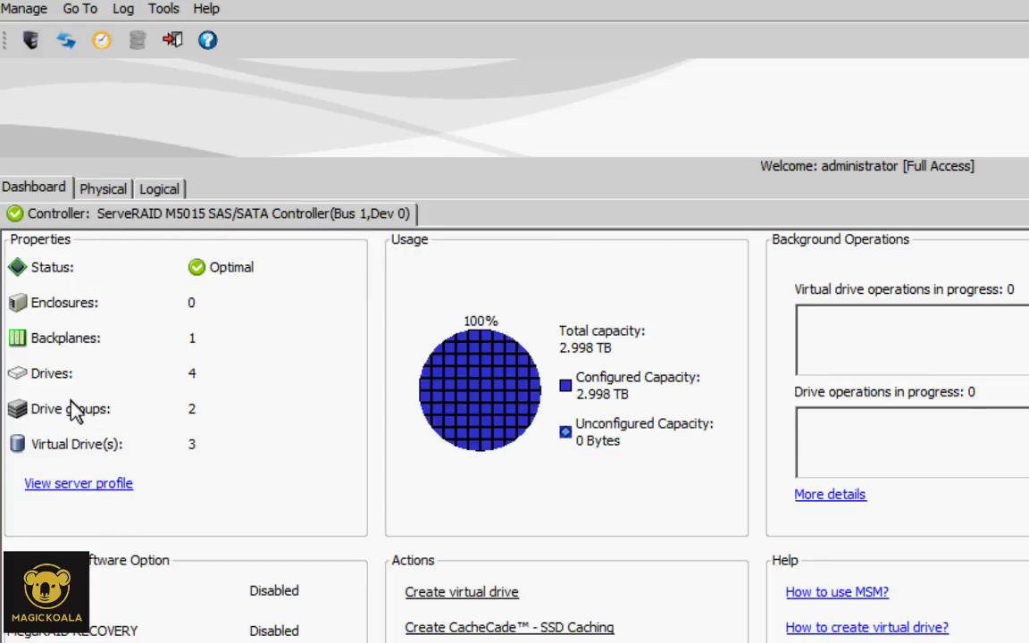
mouse_move(213, 382)
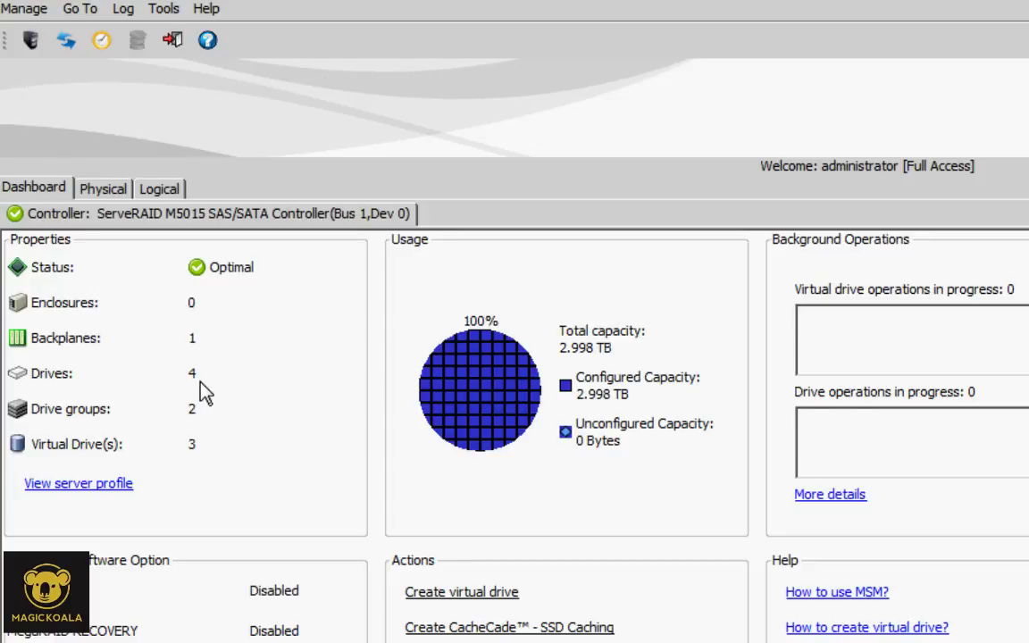
mouse_move(191, 349)
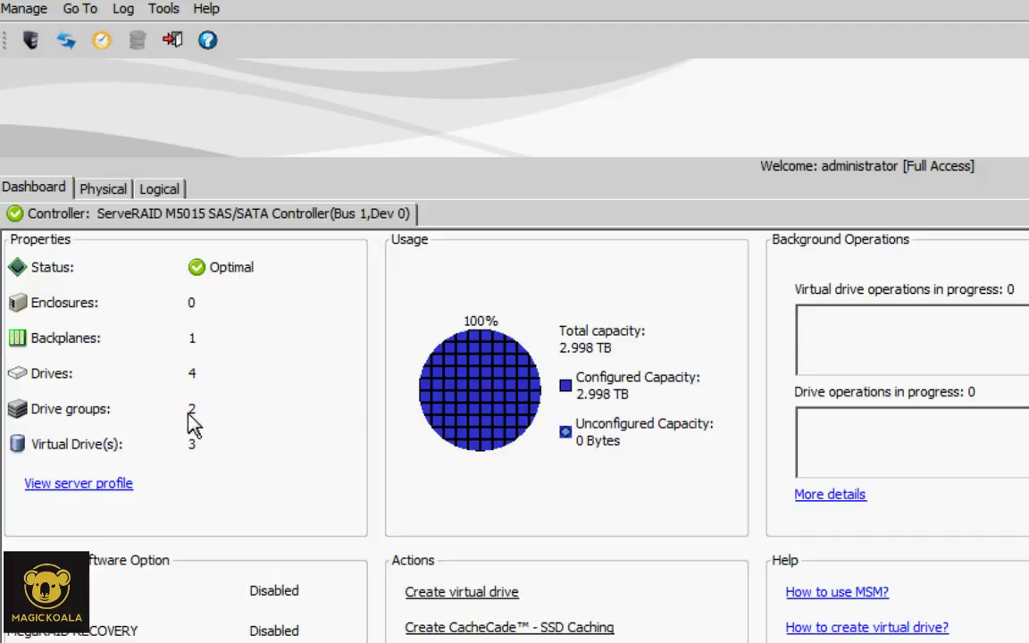
mouse_move(174, 455)
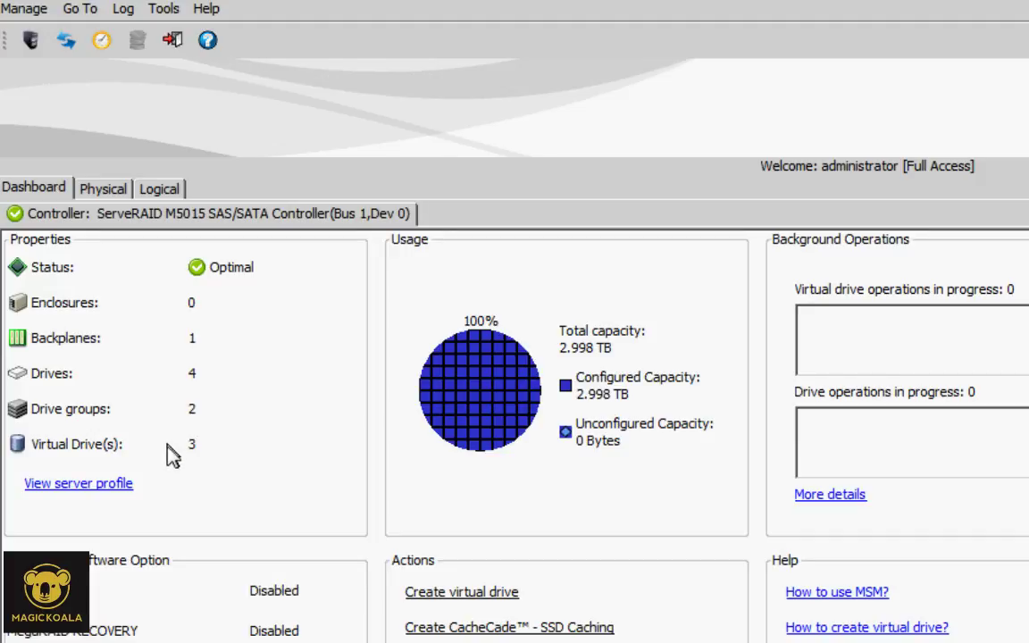
mouse_move(214, 456)
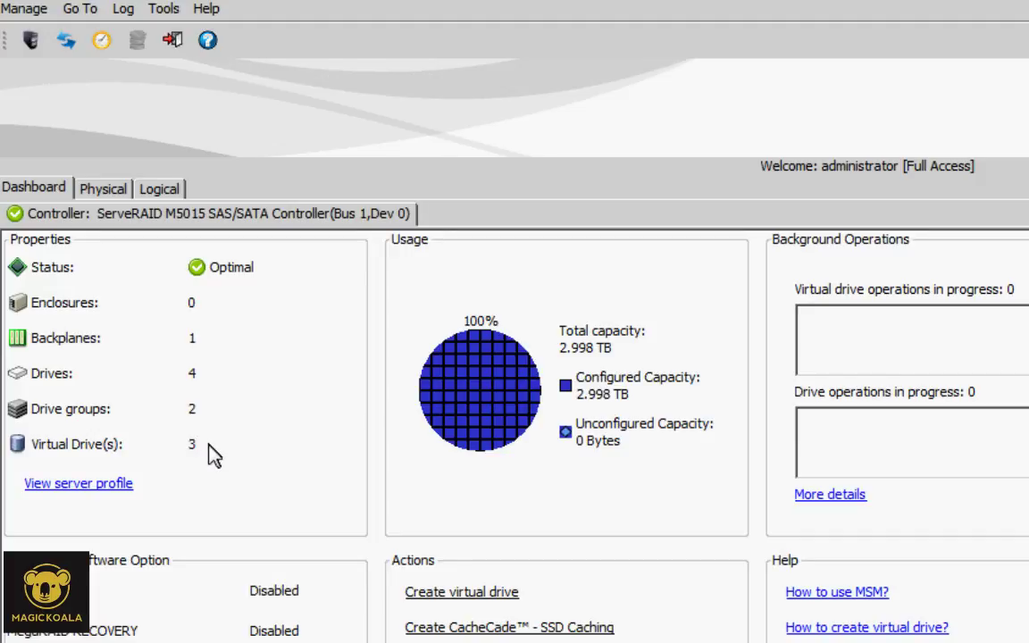
mouse_move(175, 507)
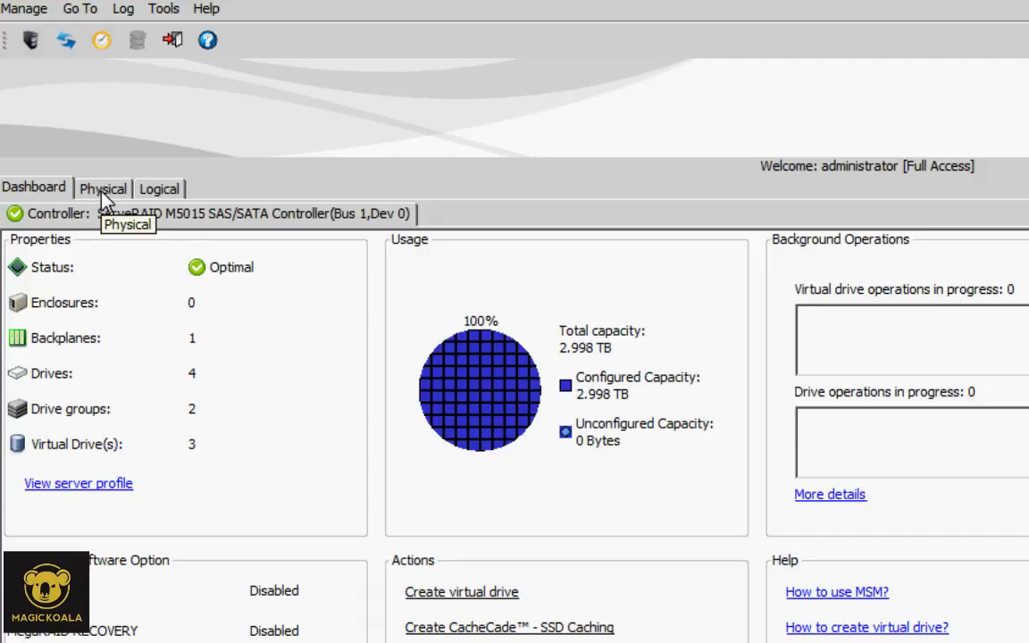
View the Physical tab, inspect the Slot 3 drive, then return to the Logical view
left_click(104, 187)
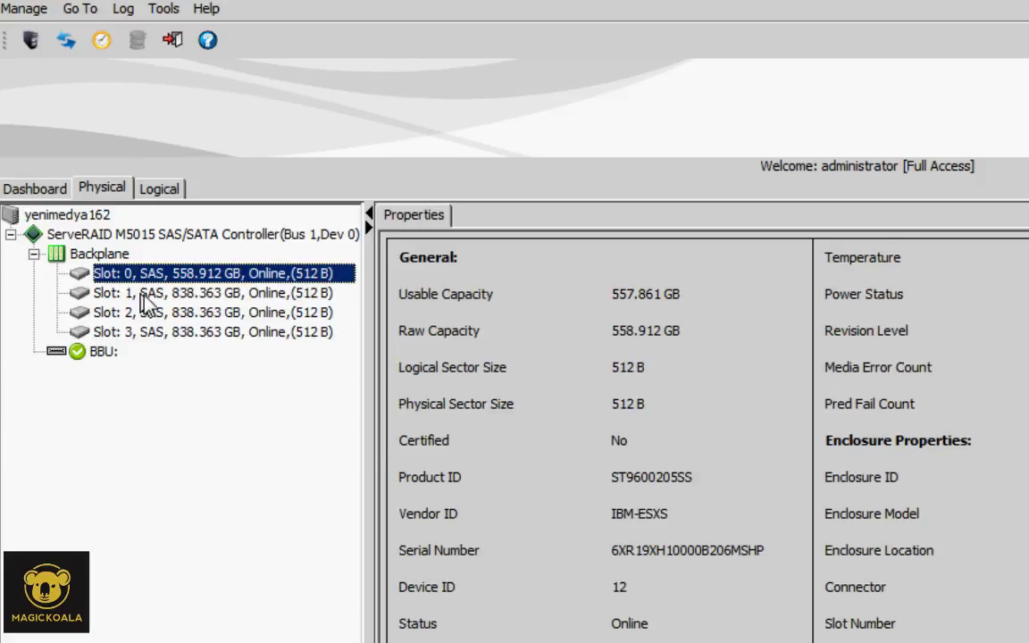
left_click(213, 331)
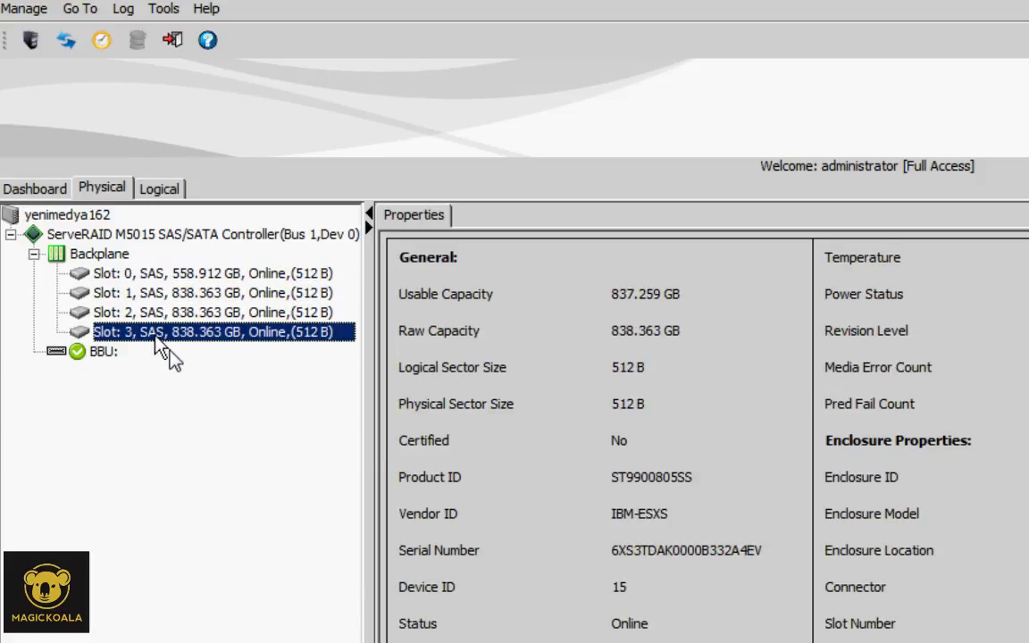
mouse_move(182, 336)
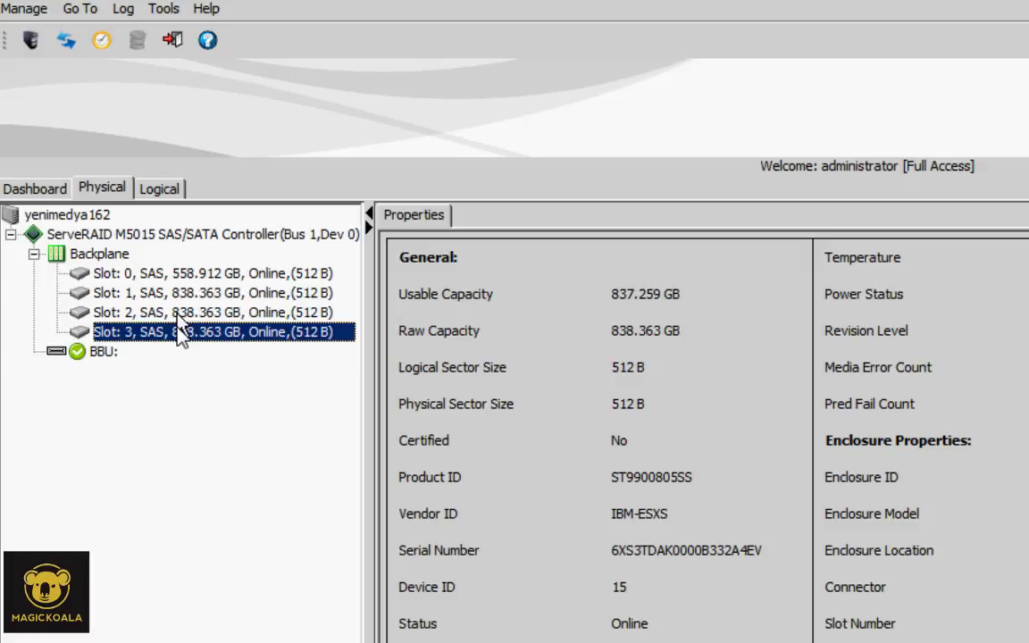
mouse_move(89, 223)
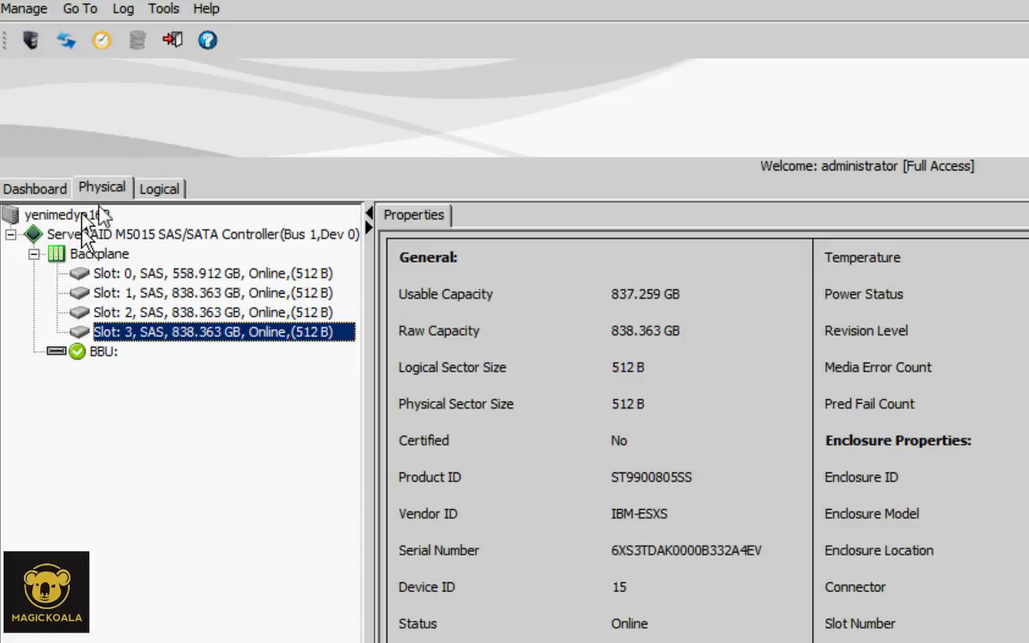
left_click(159, 188)
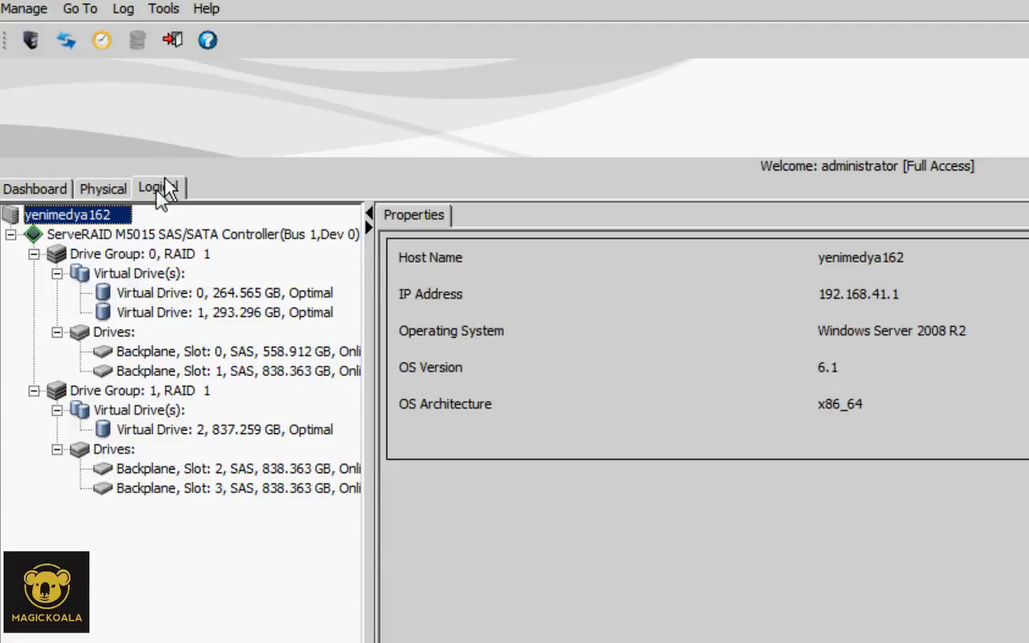
mouse_move(169, 294)
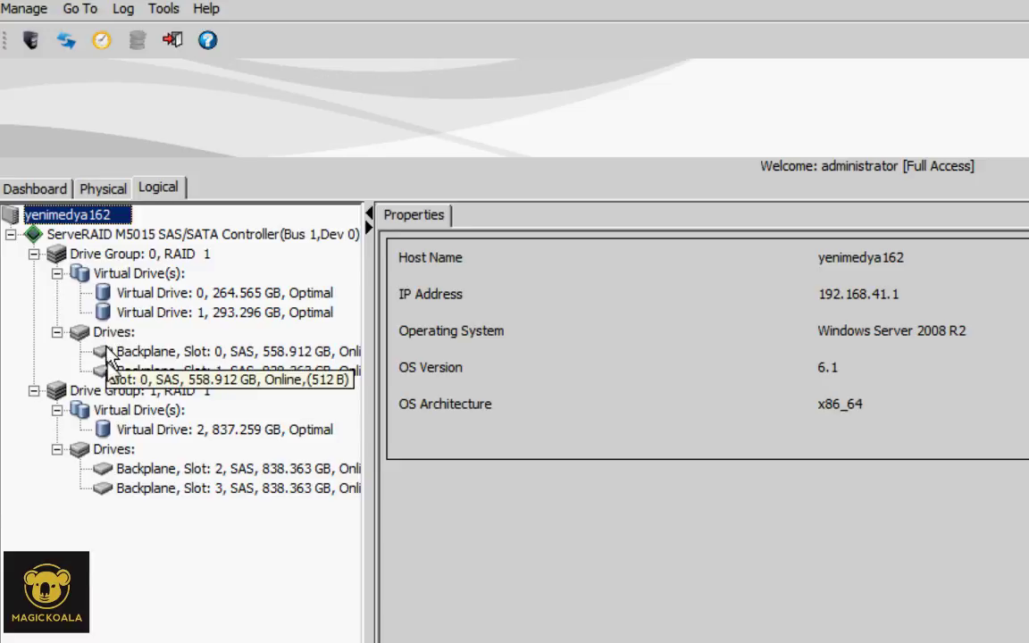
Inspect properties of Virtual Drive 0, Drive Group 0, Virtual Drive 1 and the Slot 1 drive
left_click(221, 293)
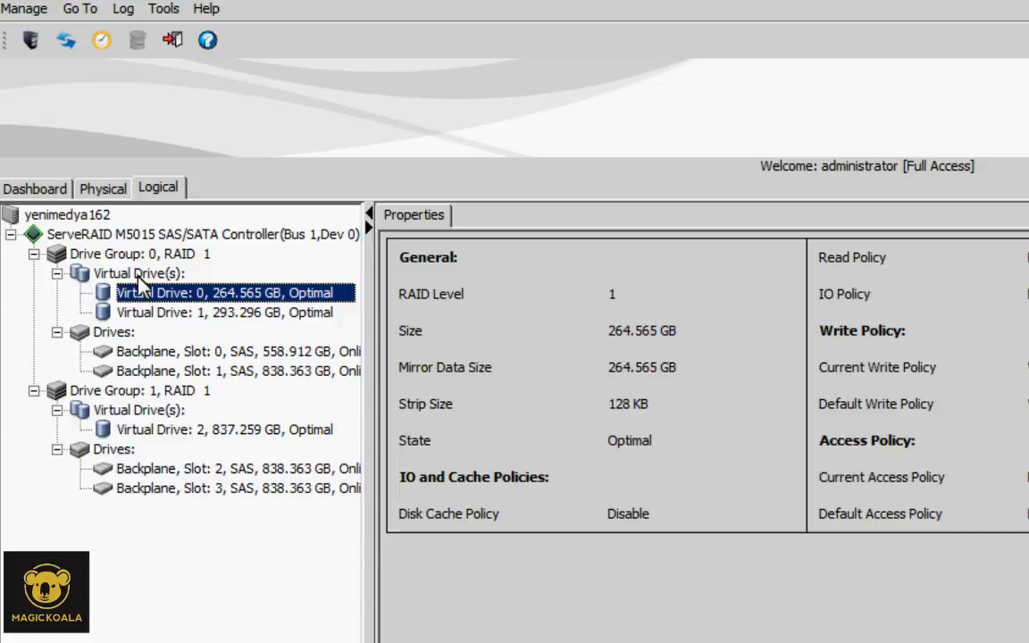
left_click(150, 254)
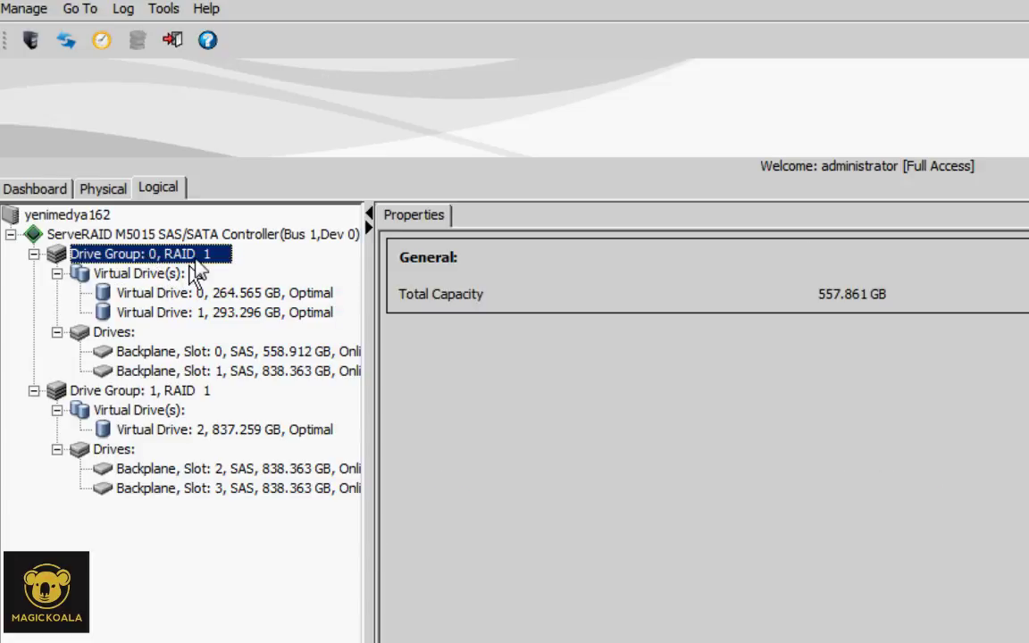
left_click(224, 294)
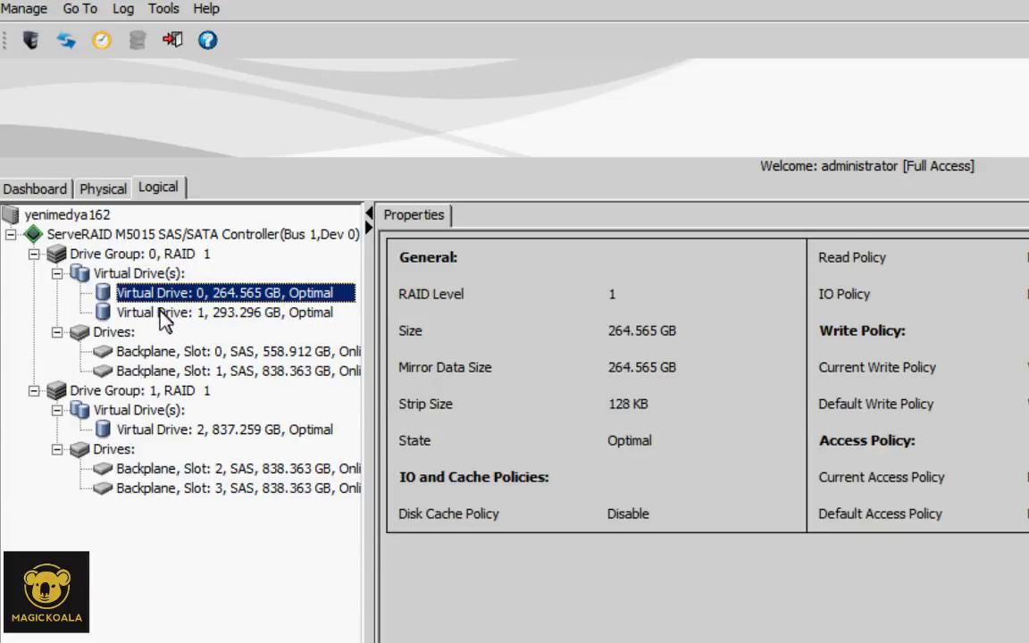
left_click(224, 313)
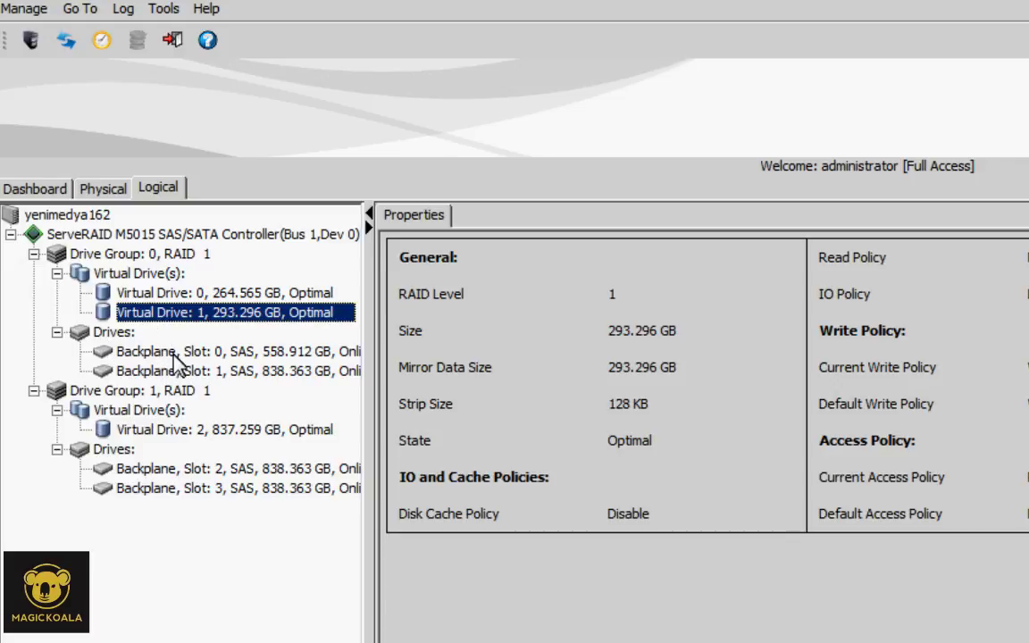
mouse_move(147, 357)
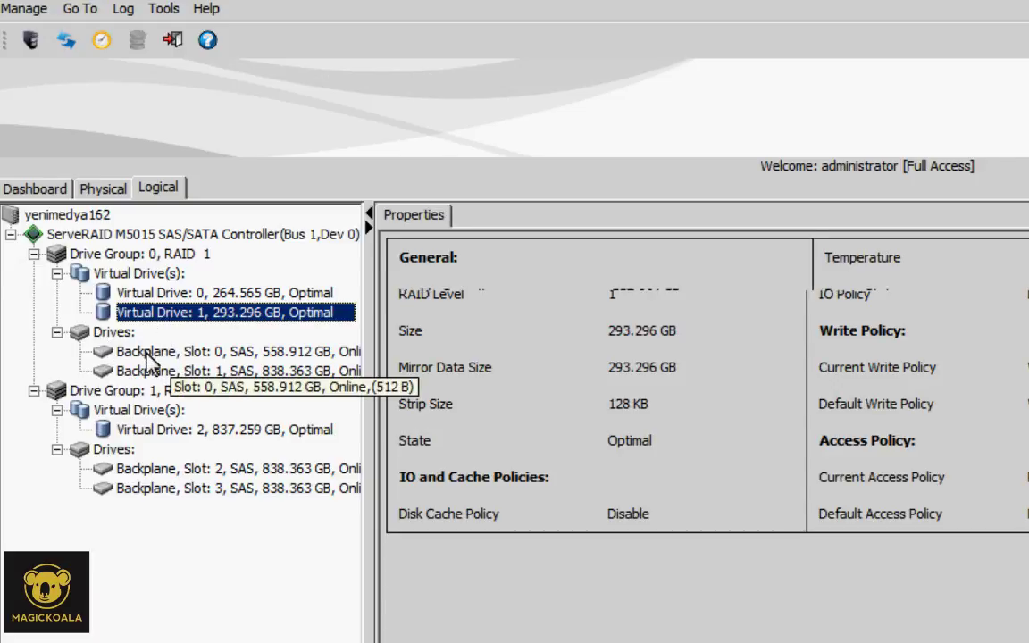
left_click(232, 370)
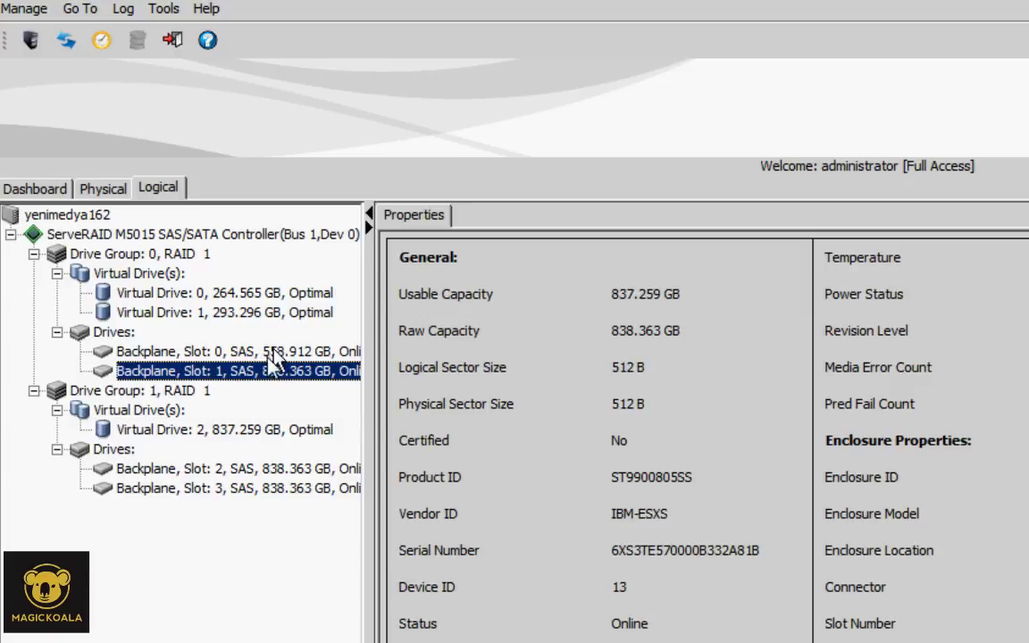
mouse_move(248, 390)
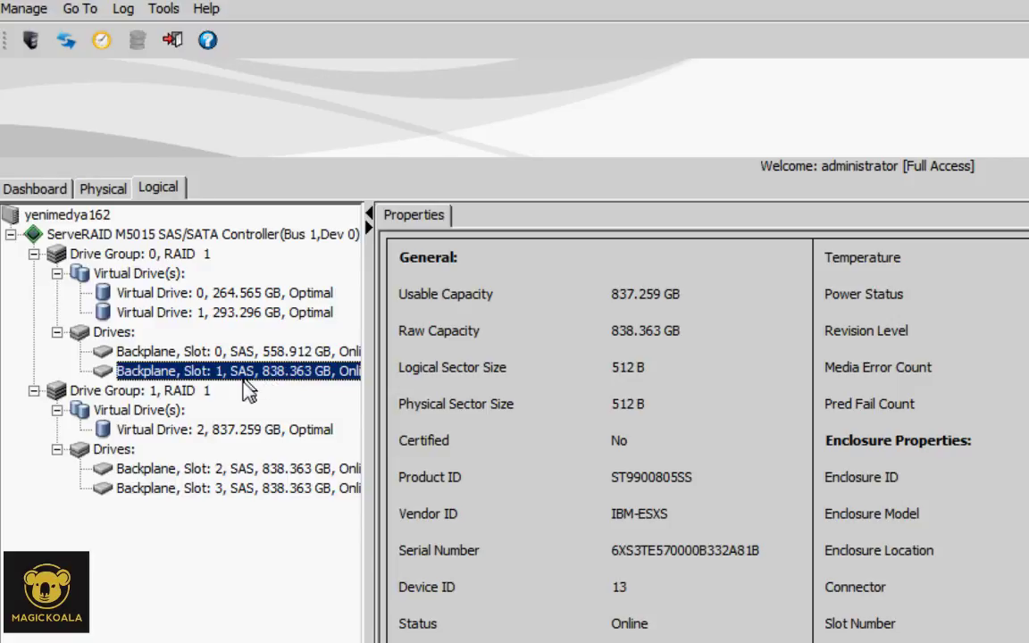
mouse_move(141, 418)
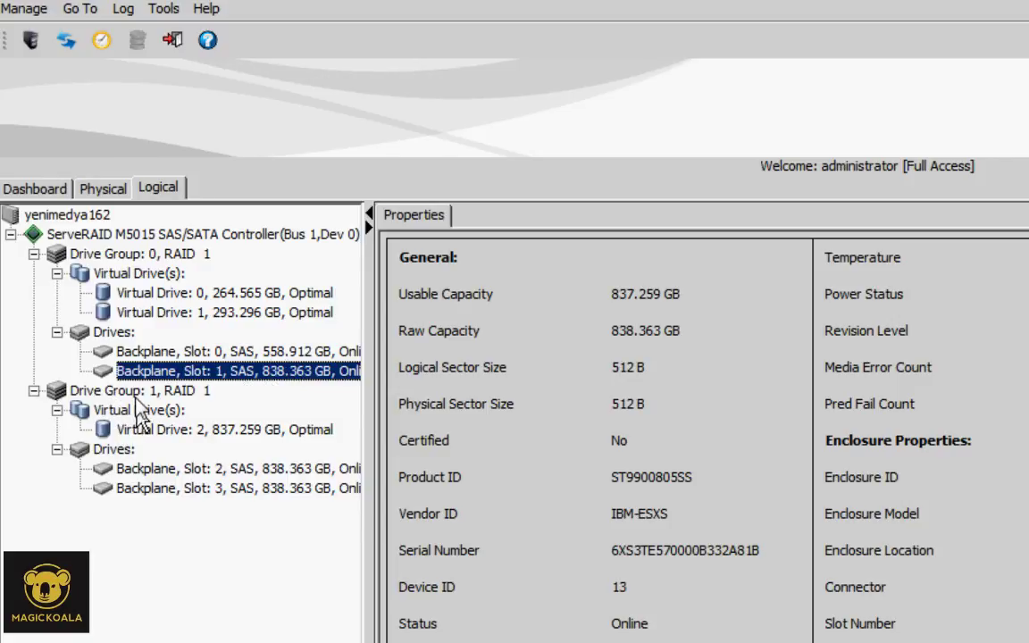
Inspect Drive Group 1 (837.259 GB), Virtual Drive 2, then Virtual Drive 1 (293.296 GB)
left_click(151, 389)
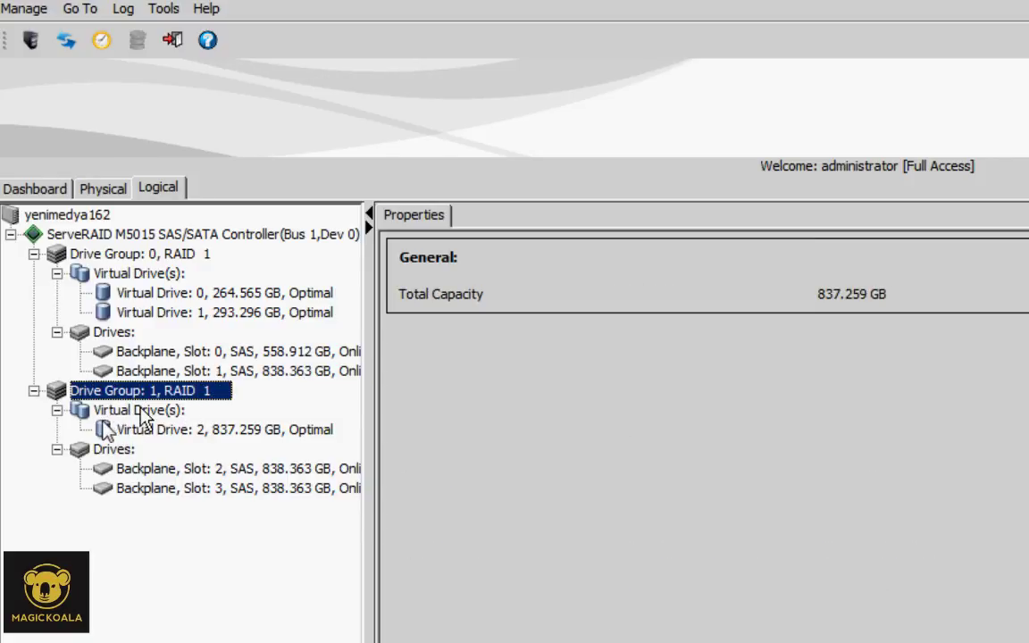
left_click(223, 429)
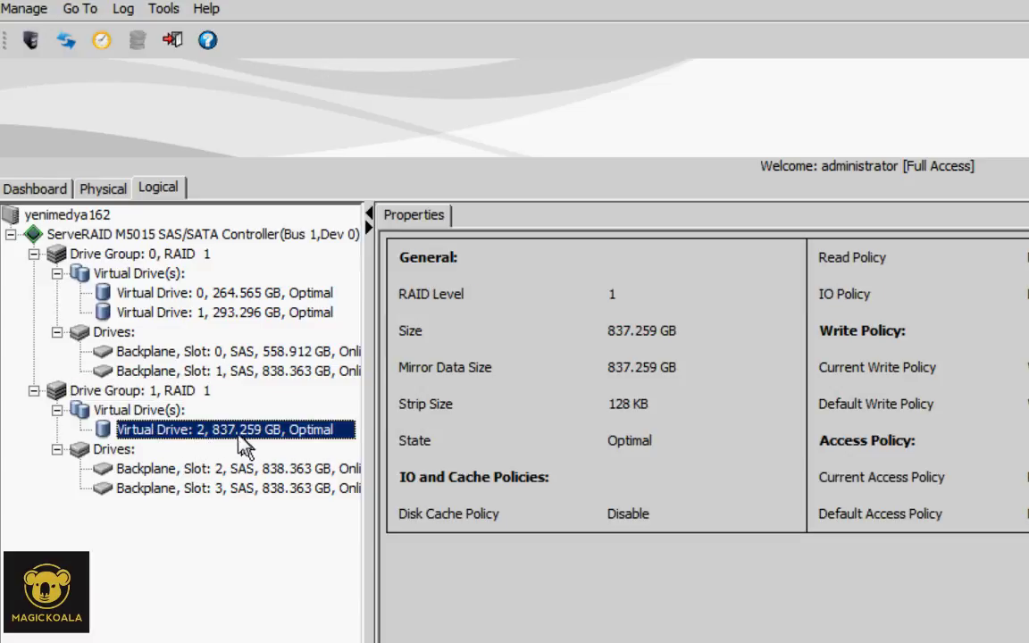
mouse_move(259, 438)
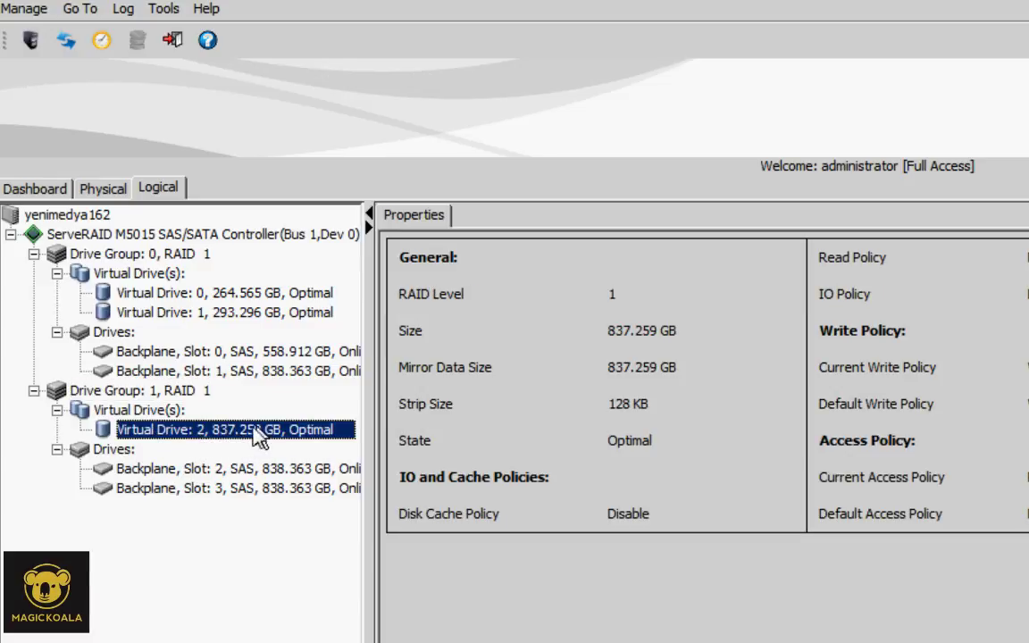
mouse_move(336, 454)
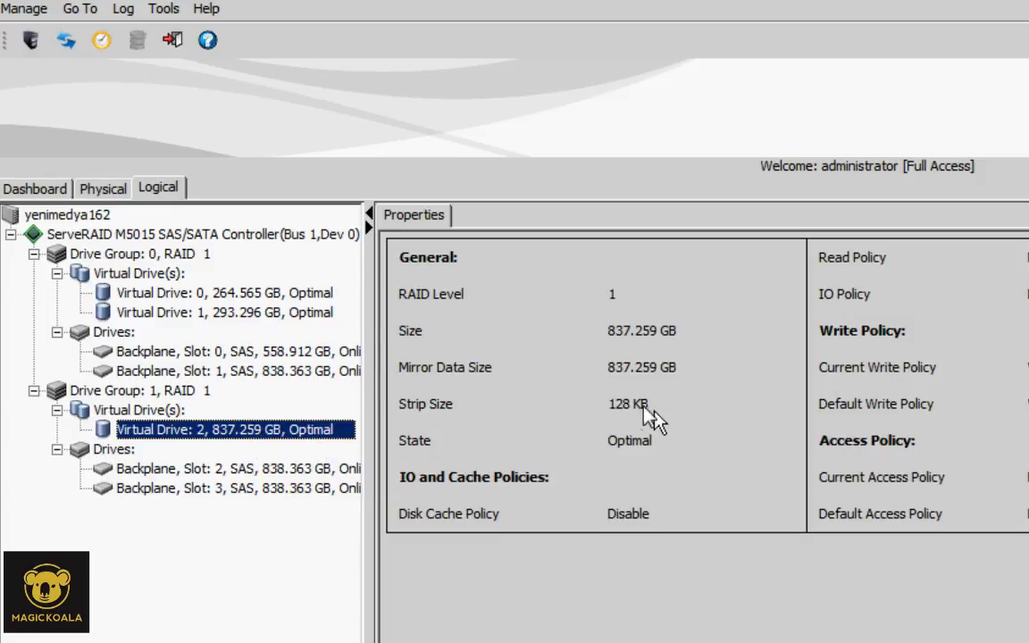
mouse_move(277, 450)
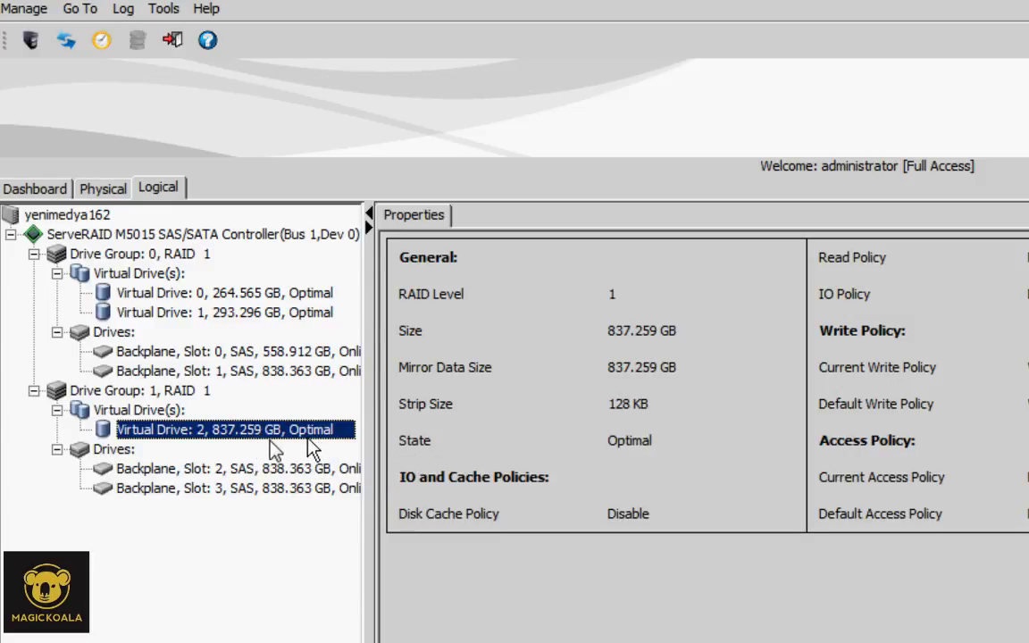
mouse_move(247, 446)
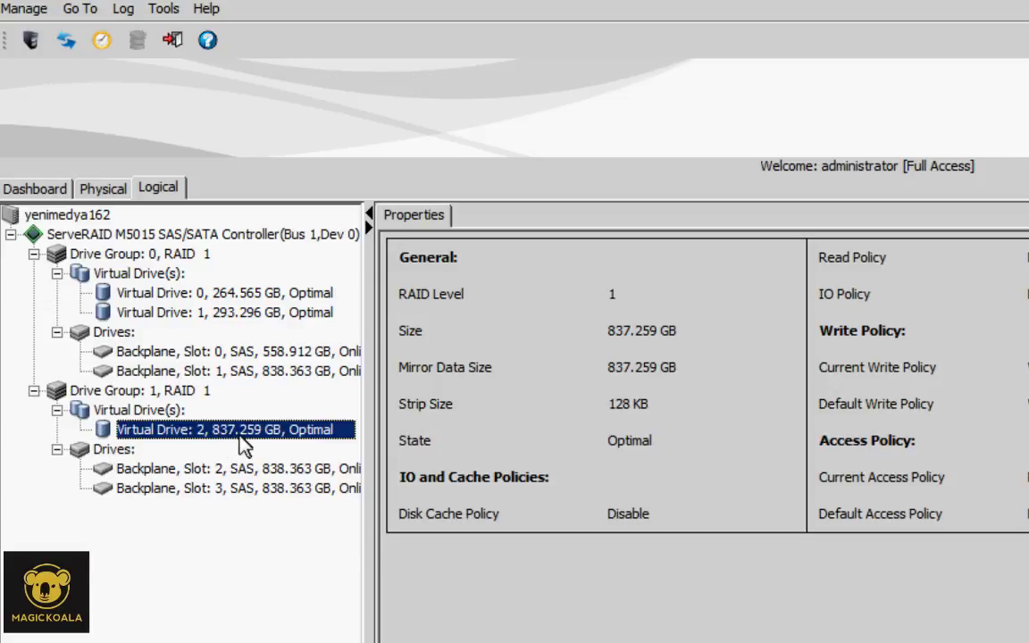
mouse_move(181, 319)
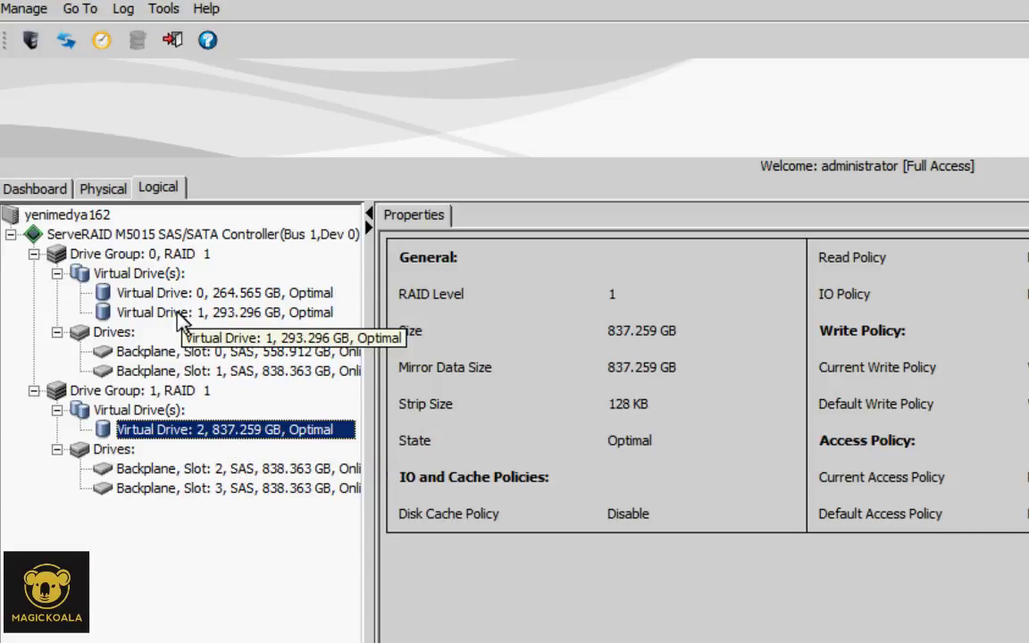
left_click(224, 313)
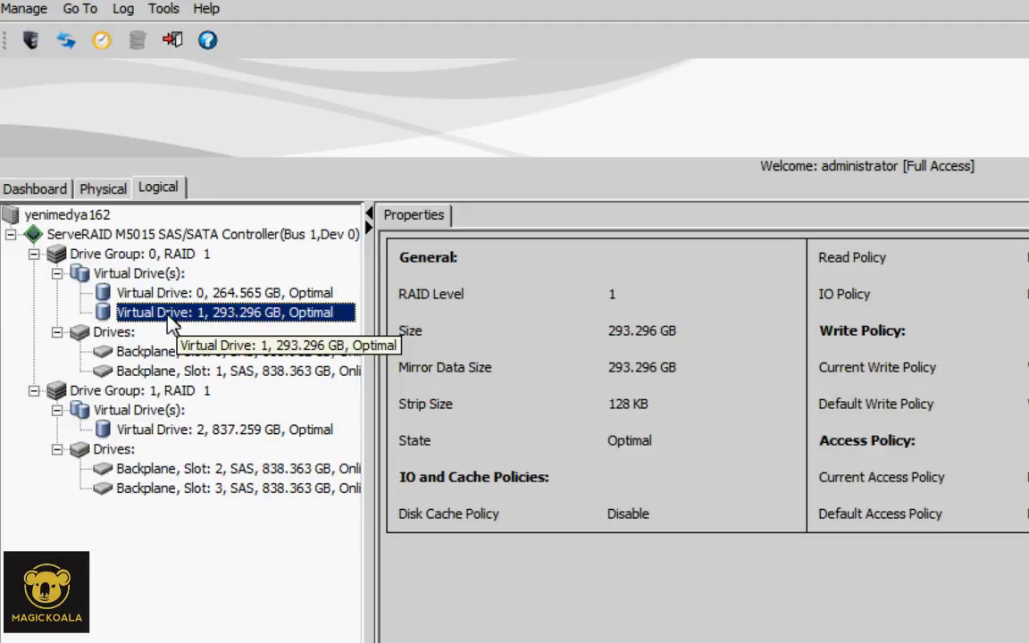
Show Virtual Drive 1's action menu with rename, delete, properties and consistency check
right_click(223, 311)
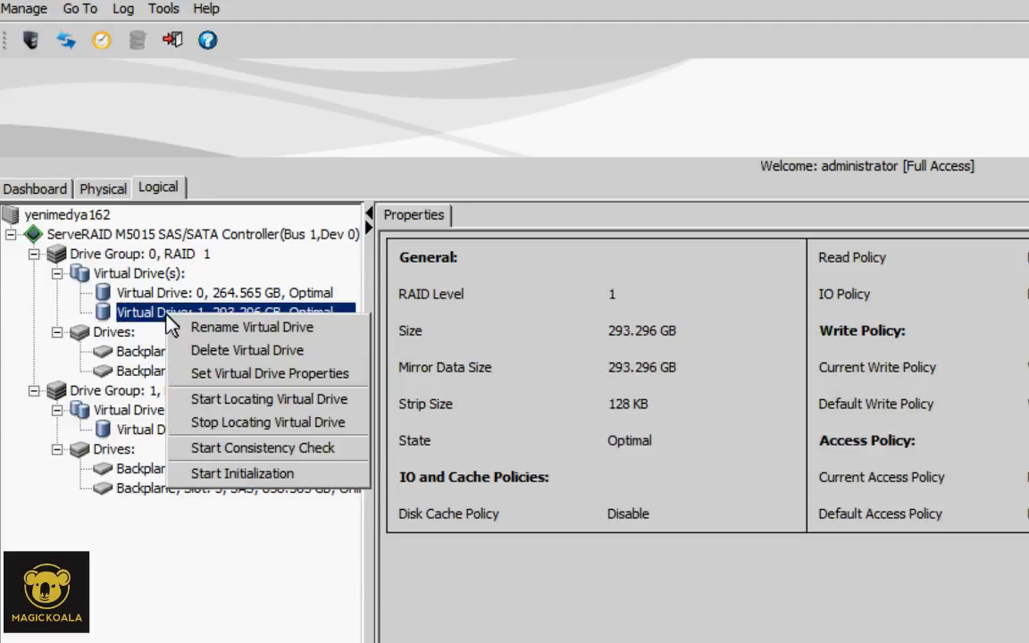
mouse_move(268, 350)
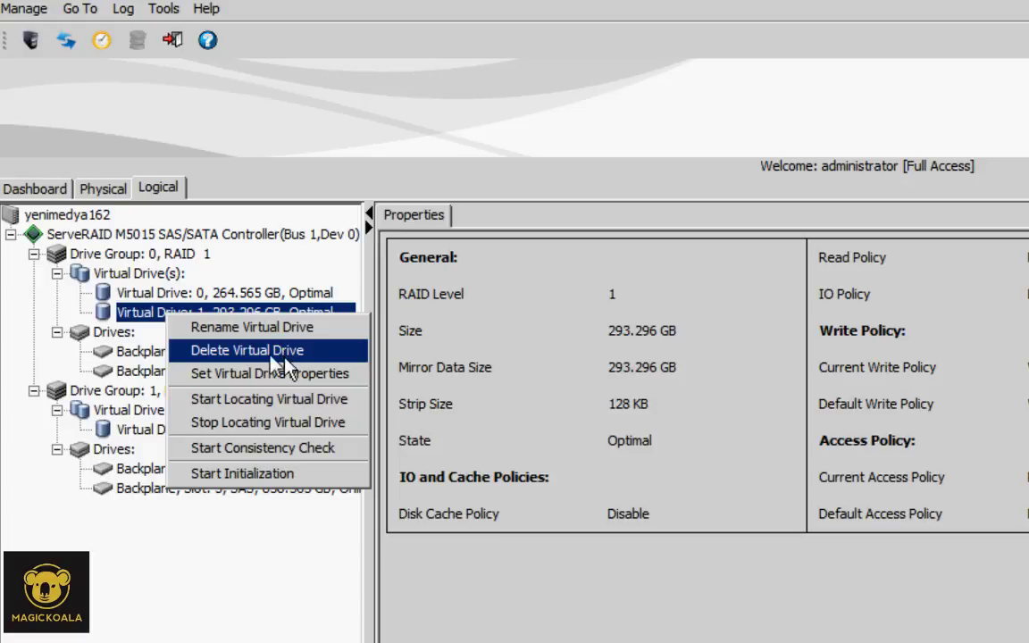
mouse_move(213, 367)
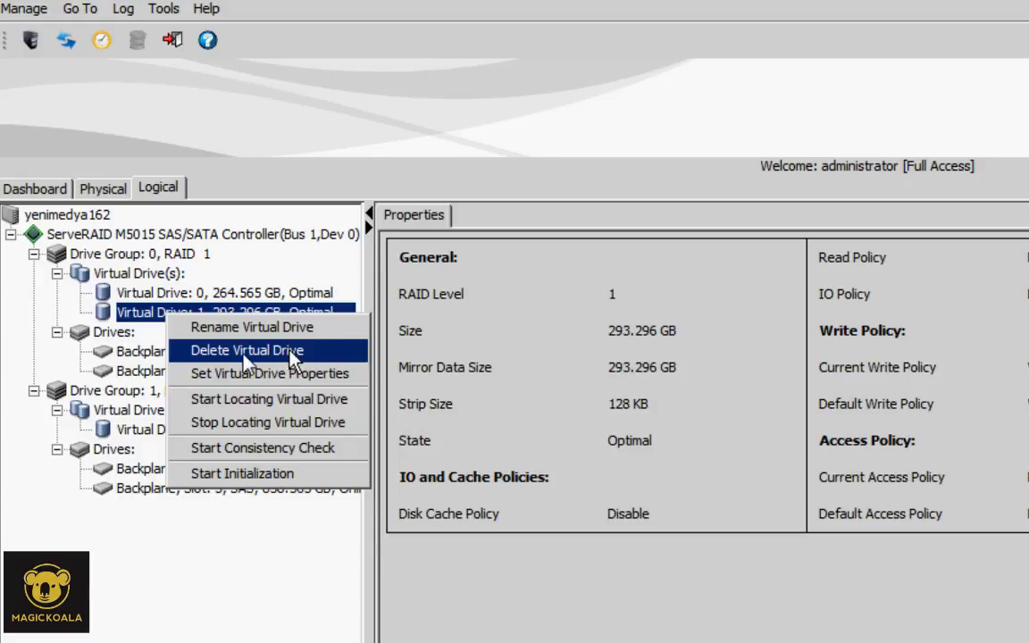
Choose Delete Virtual Drive for Virtual Drive 1, raising the data-loss confirmation prompt
left_click(246, 351)
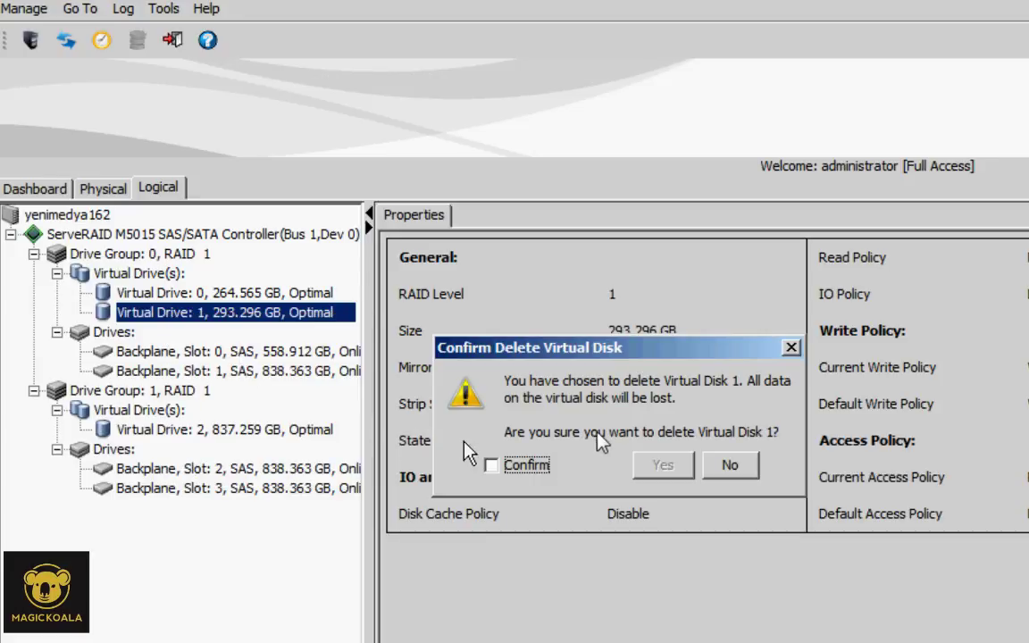
mouse_move(604, 396)
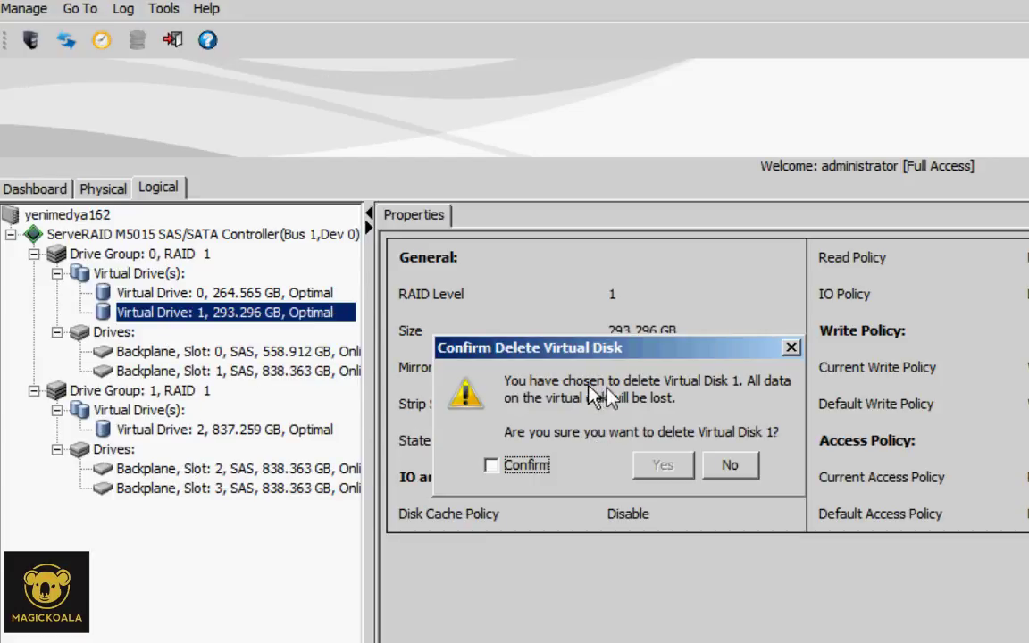
mouse_move(558, 414)
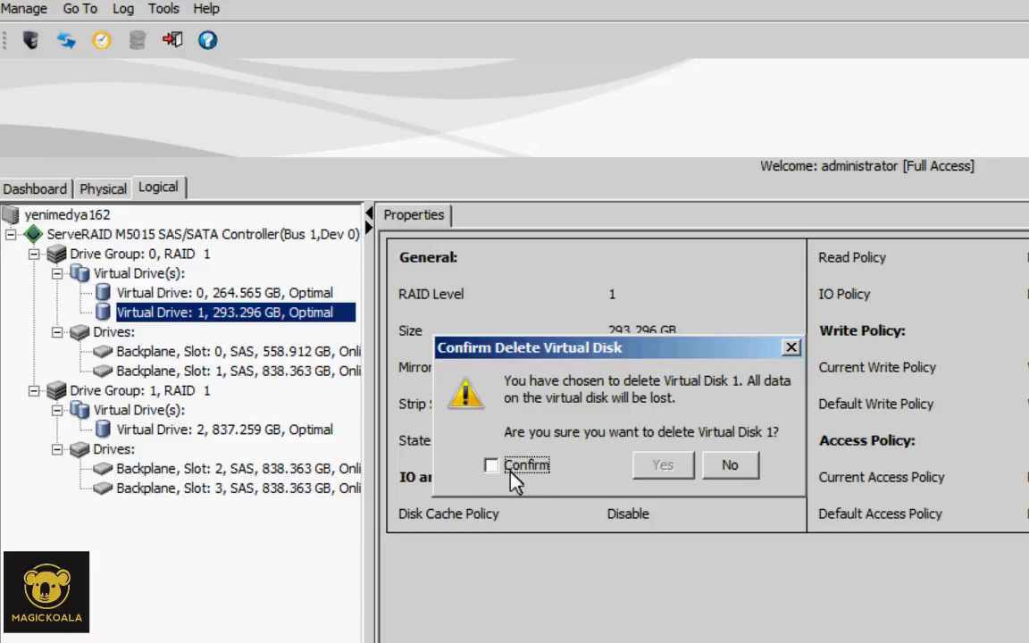
mouse_move(539, 472)
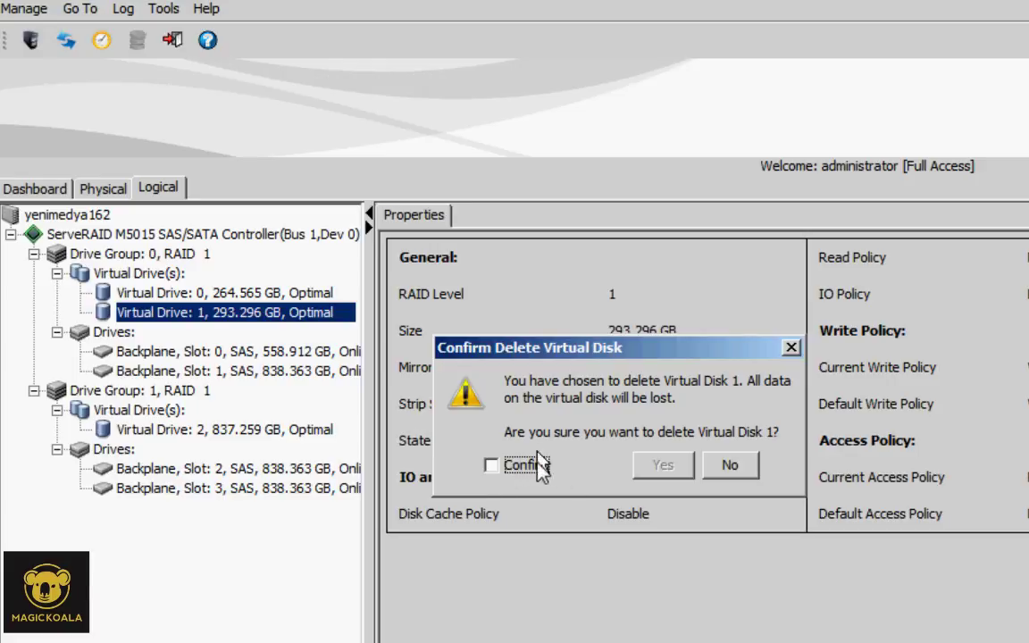
mouse_move(527, 473)
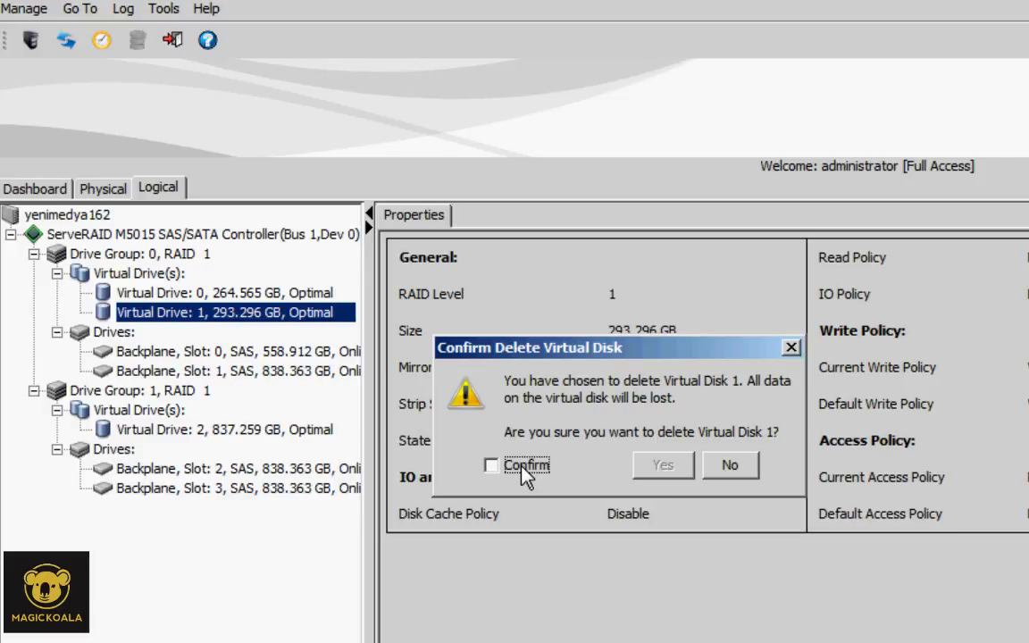
mouse_move(731, 468)
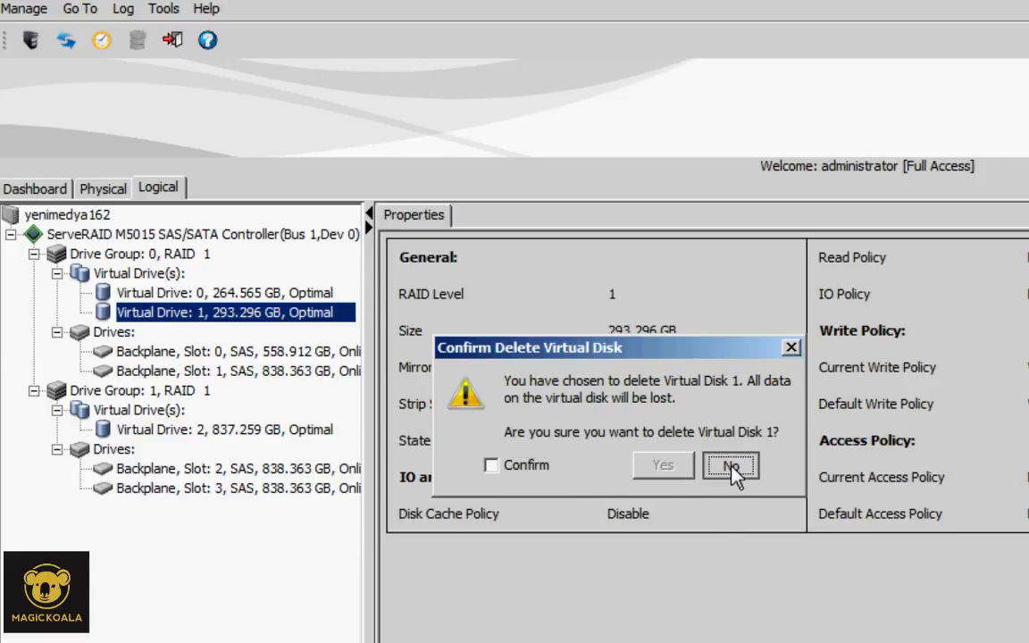
Answer No so Virtual Drive 1 stays Optimal at 293.296 GB in Drive Group 0
left_click(731, 466)
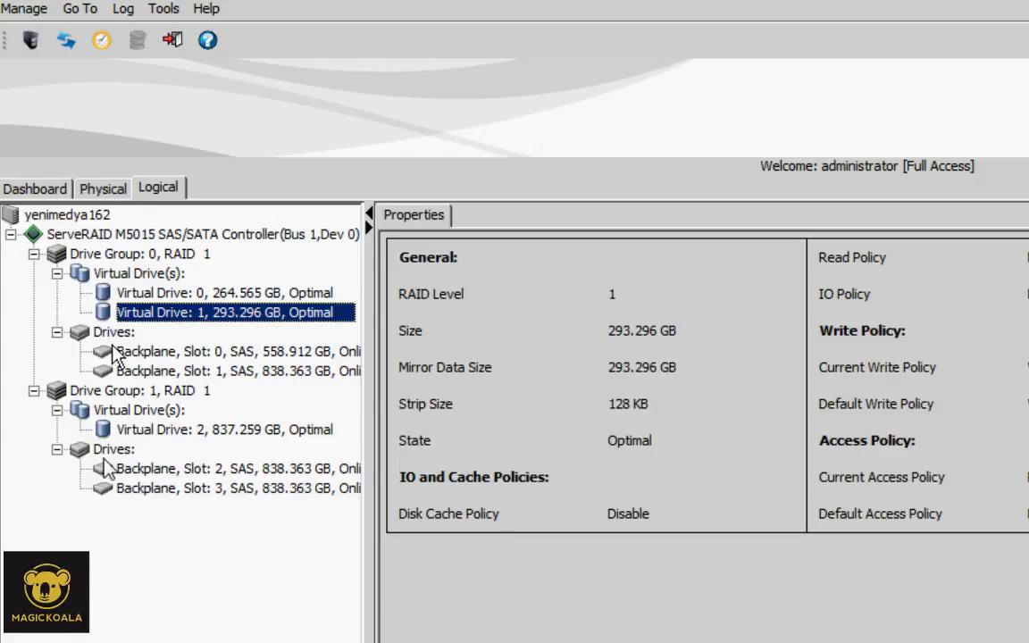
mouse_move(122, 443)
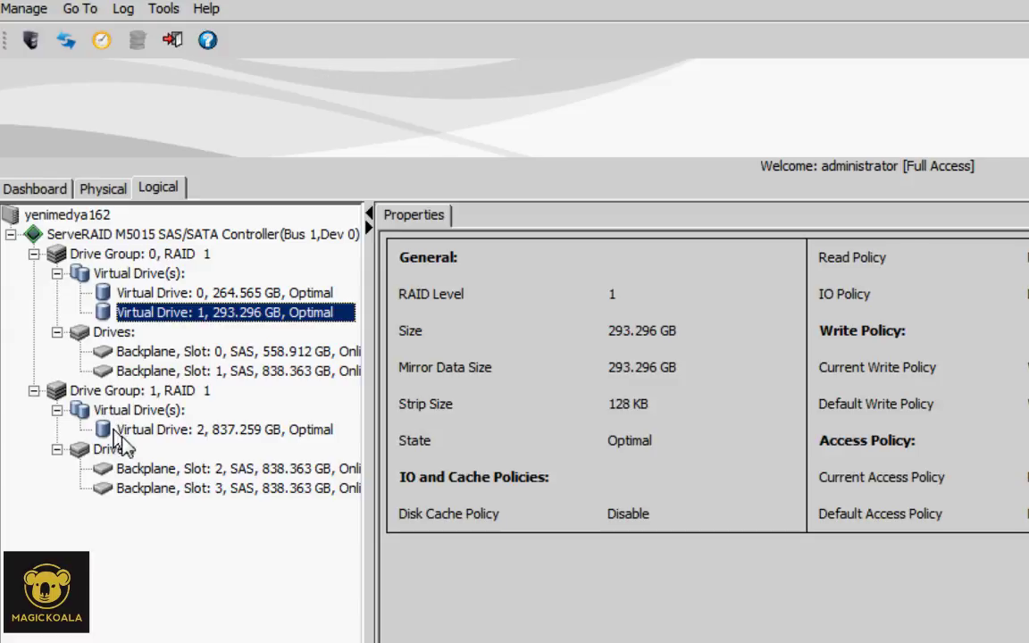
mouse_move(164, 437)
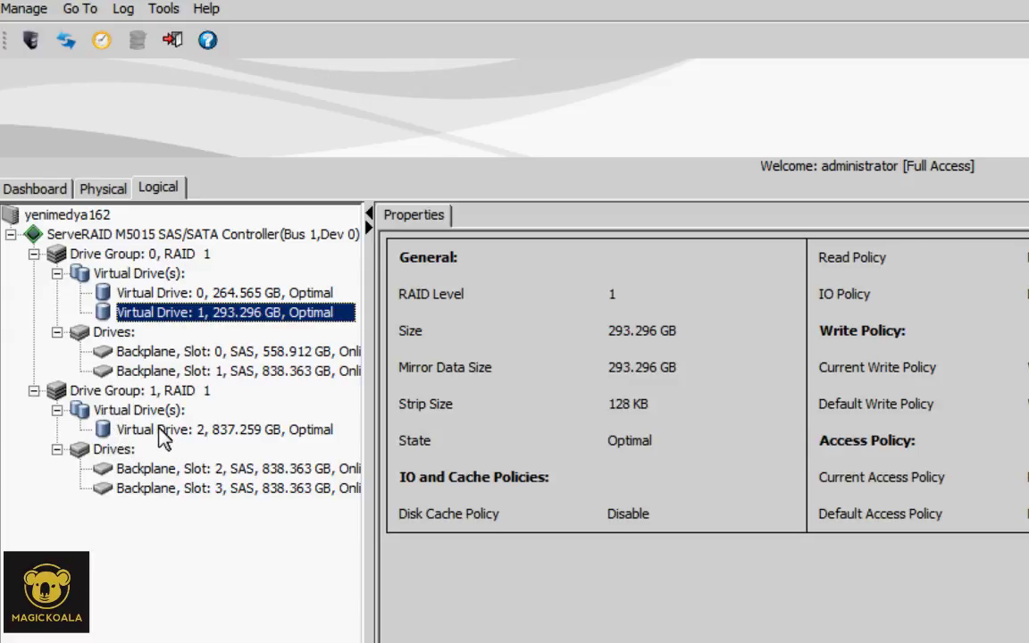
mouse_move(170, 429)
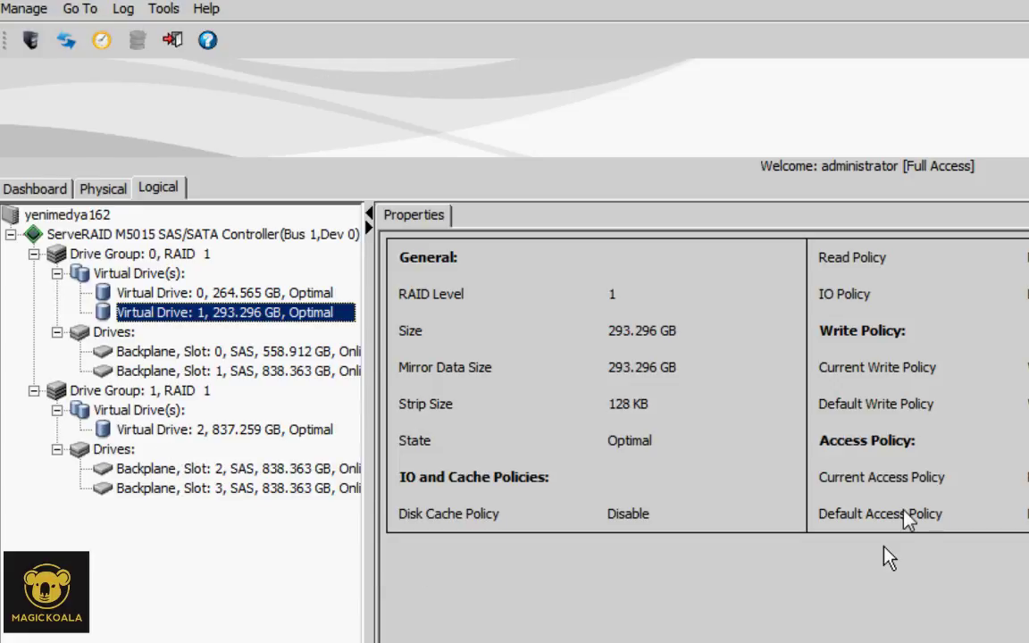
mouse_move(1022, 634)
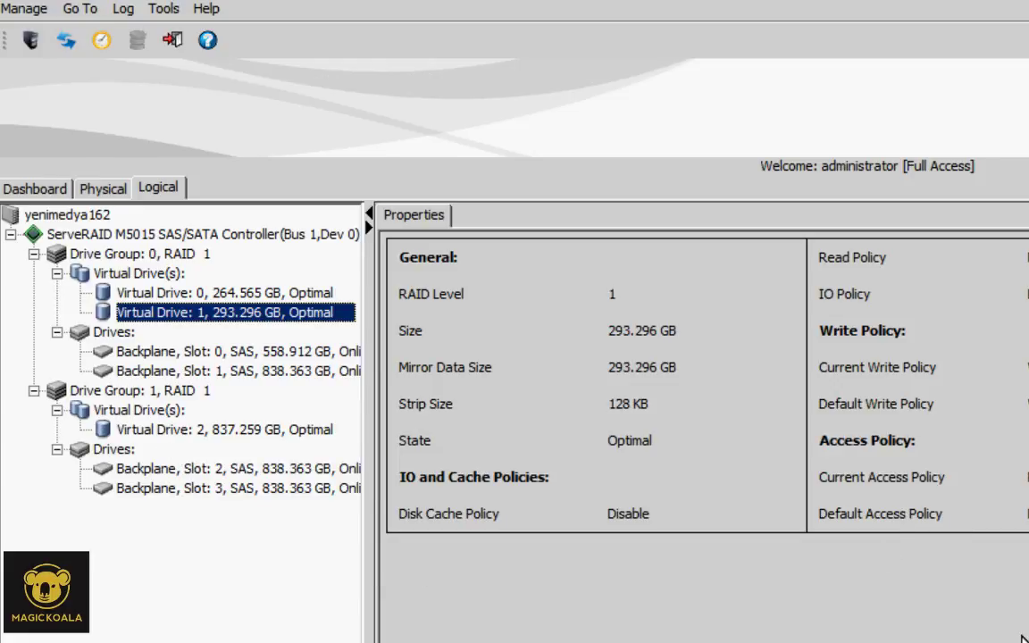
mouse_move(890, 547)
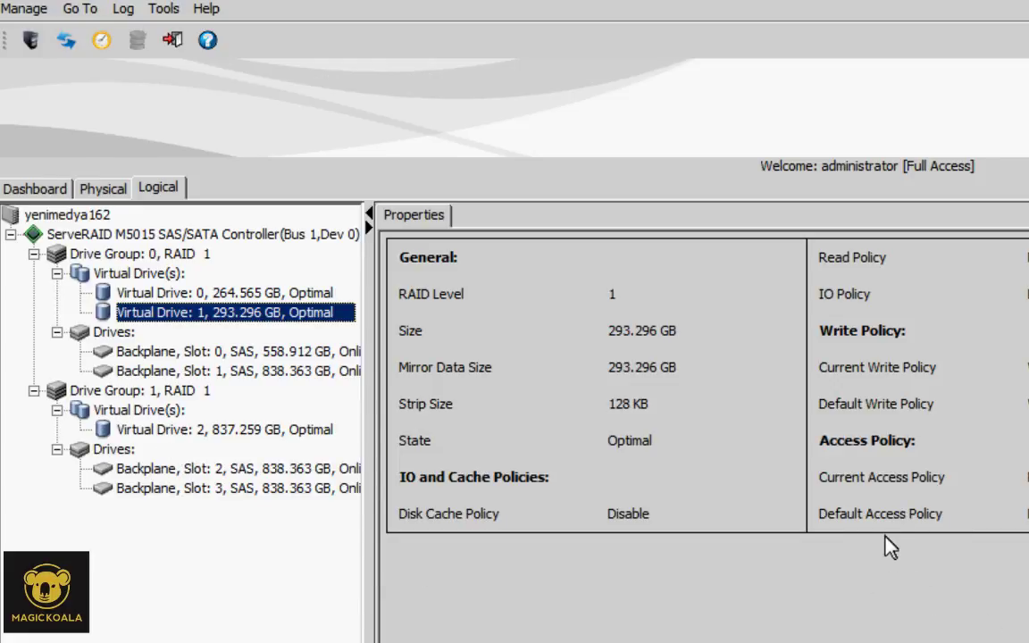